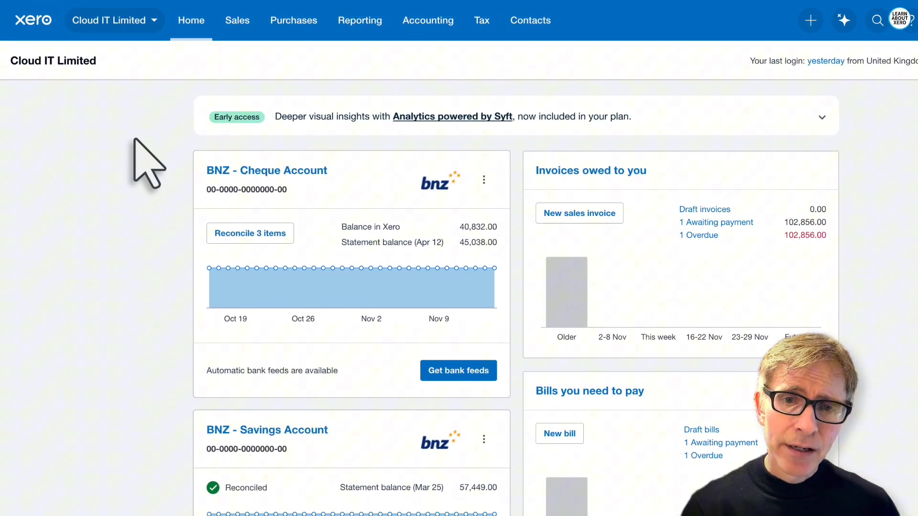
# Switch from the current organisation into the Demo Company via Do More With Xero > Projects > Try in demo
pyautogui.click(111, 20)
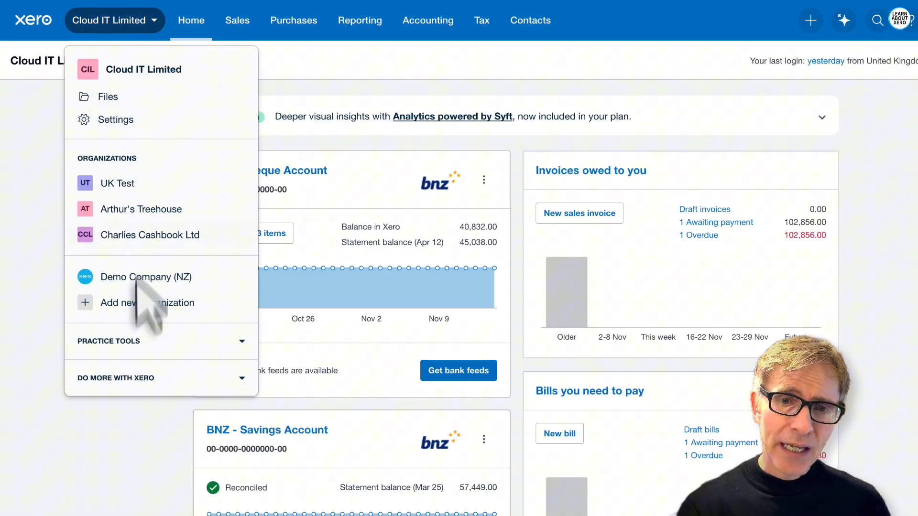
pyautogui.click(115, 378)
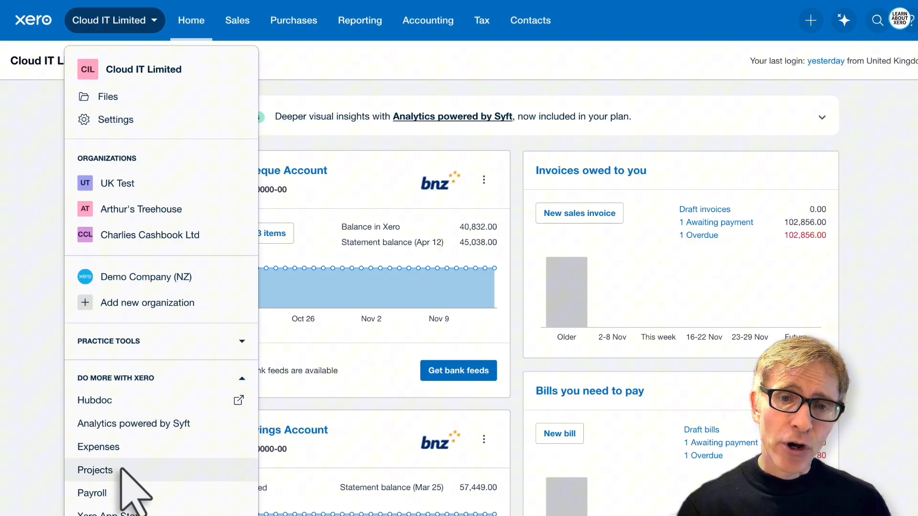
pyautogui.click(94, 470)
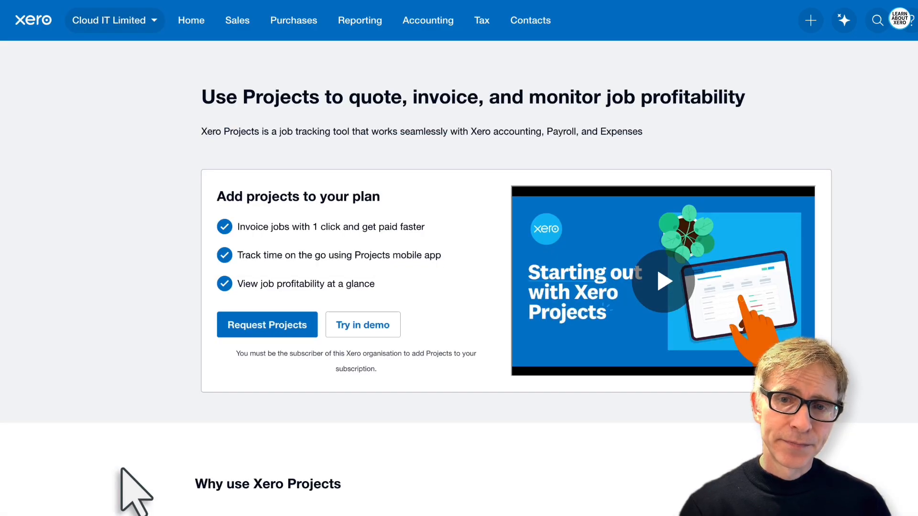
pyautogui.click(363, 325)
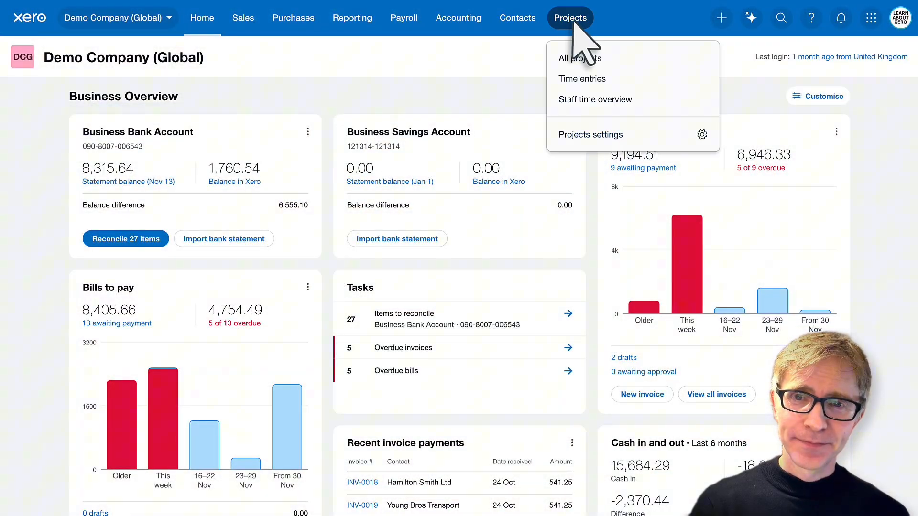
pyautogui.moveTo(577, 59)
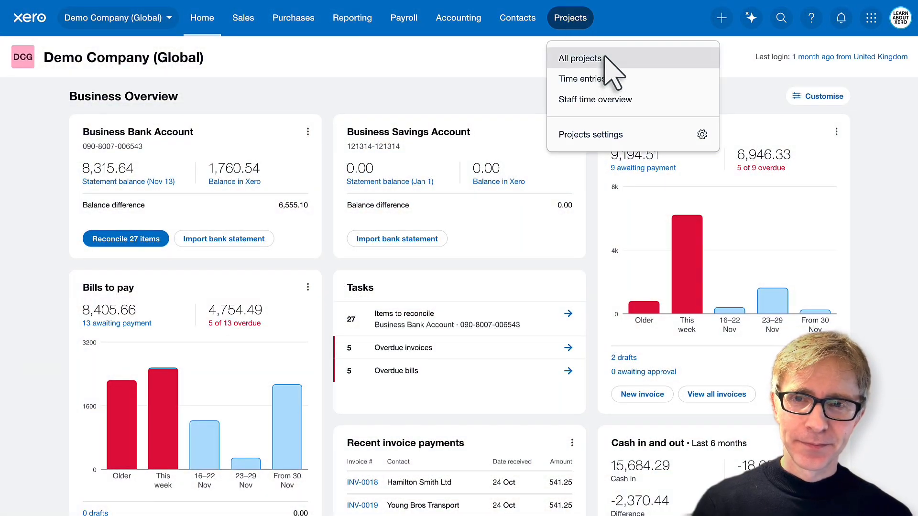
# Show the demo company's in-progress projects list via Projects > All projects
pyautogui.click(578, 59)
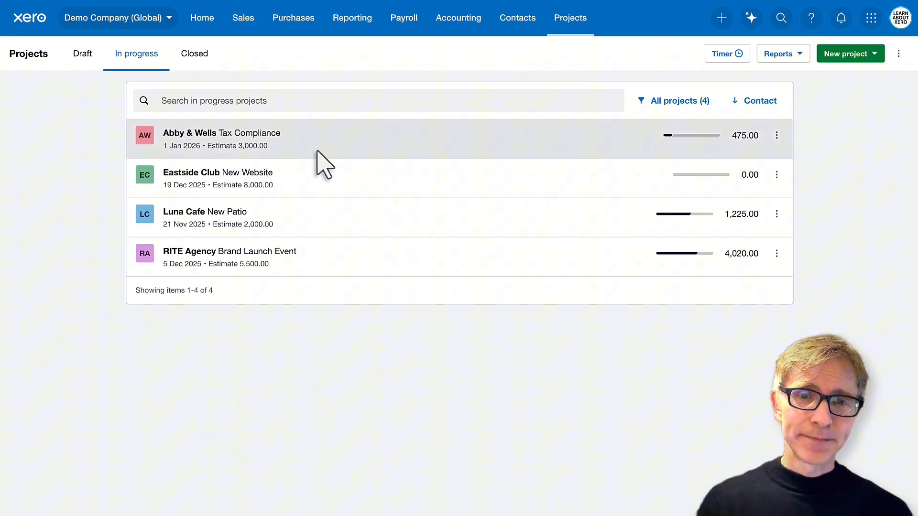
# Open the Abby & Wells Tax Compliance project to review its 3,000.00 estimate and tasks
pyautogui.click(221, 139)
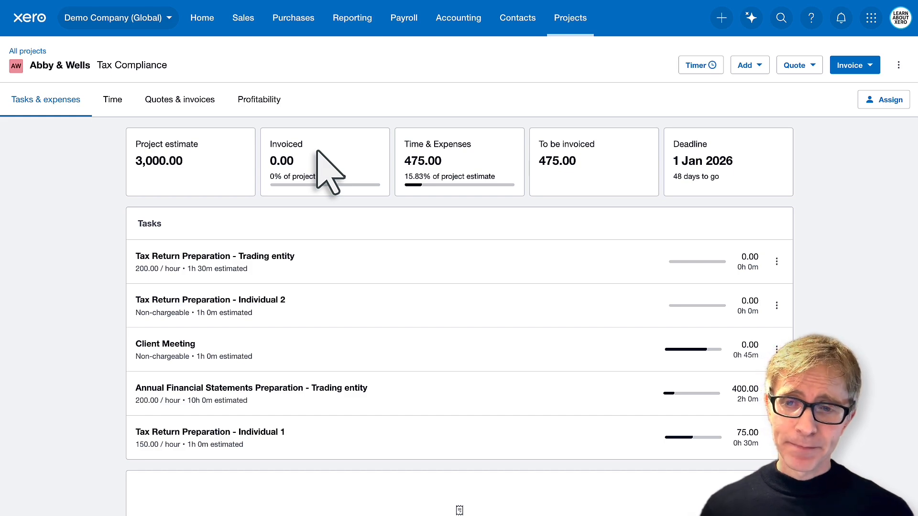
pyautogui.moveTo(254, 226)
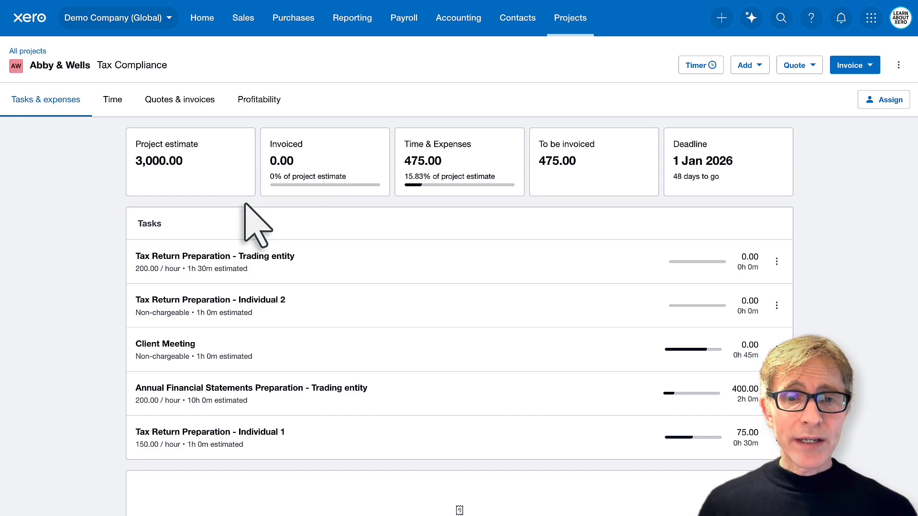
pyautogui.moveTo(304, 235)
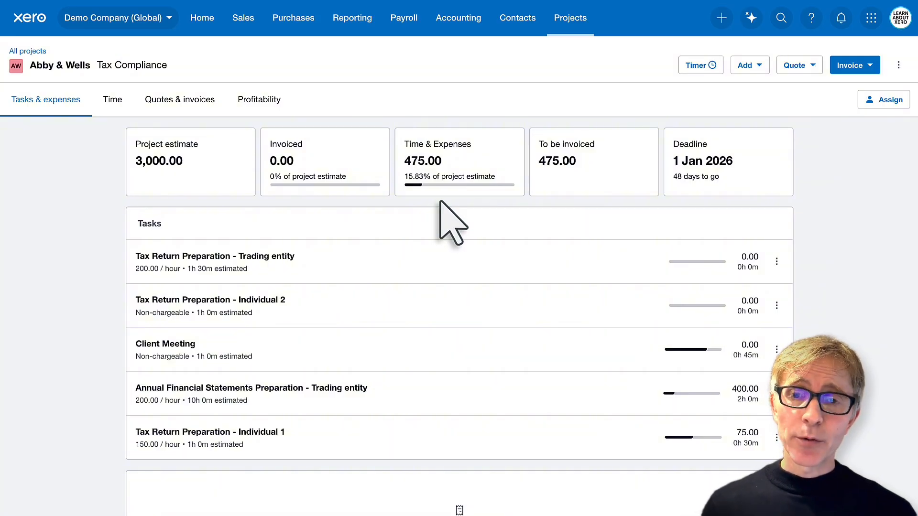
pyautogui.moveTo(579, 228)
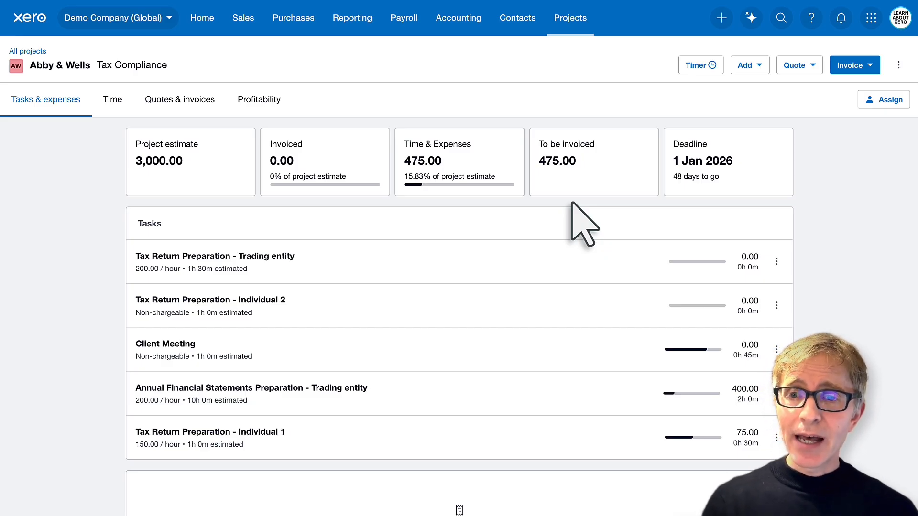
pyautogui.moveTo(731, 228)
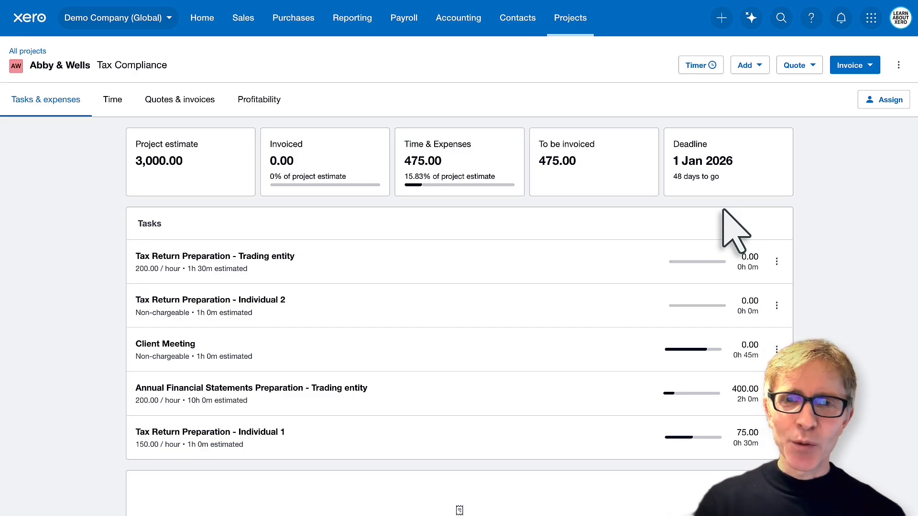
pyautogui.moveTo(27, 50)
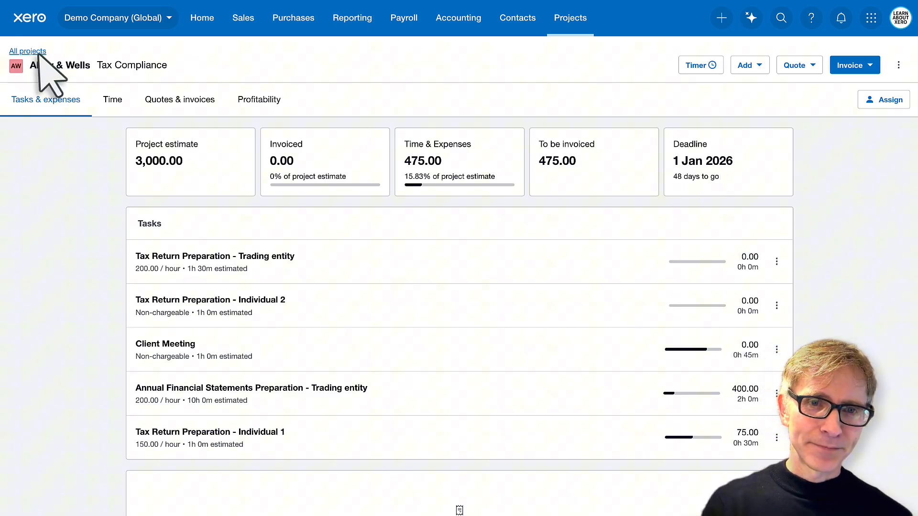
# In Projects settings, save the staff cost rate for Learn About Xero as 75.00 per hour
pyautogui.click(27, 50)
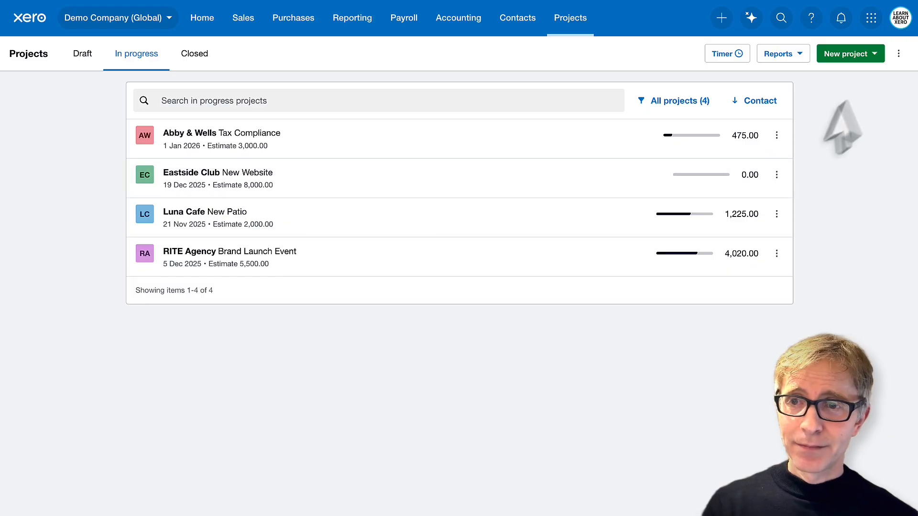
pyautogui.click(901, 54)
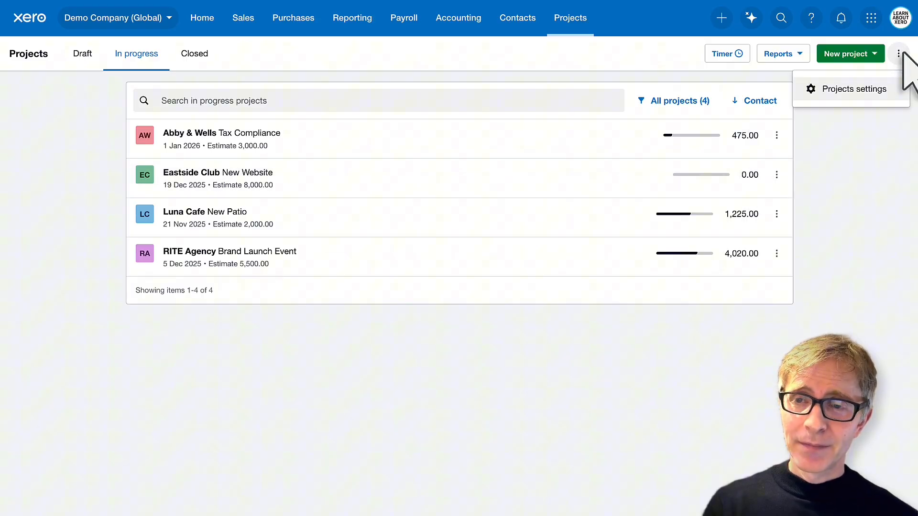
pyautogui.click(852, 88)
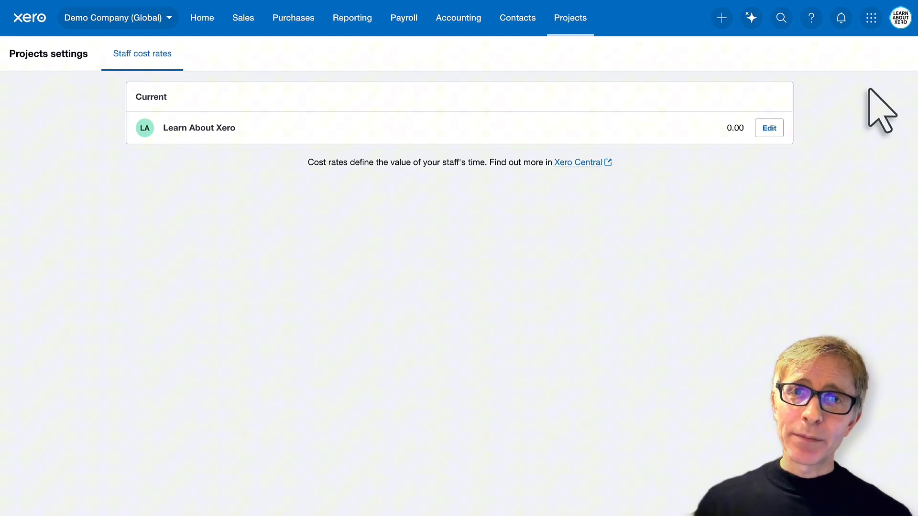
pyautogui.click(769, 127)
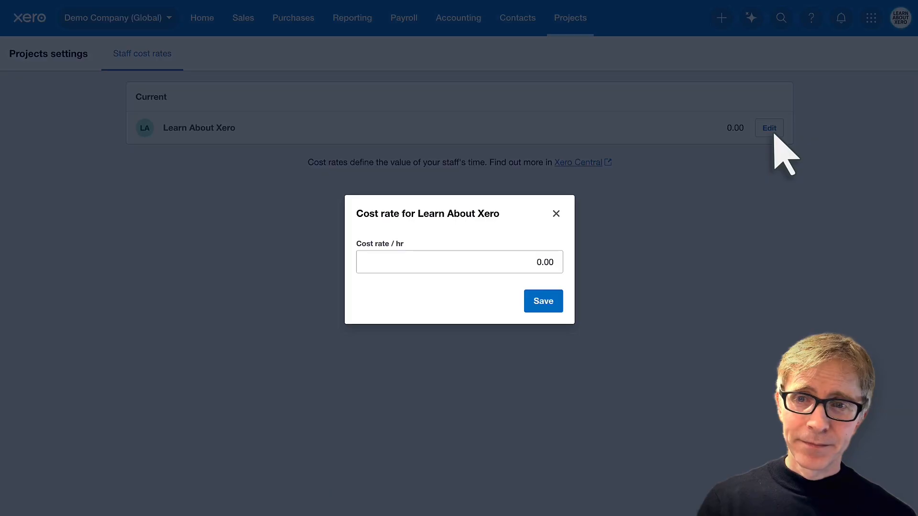
pyautogui.click(459, 262)
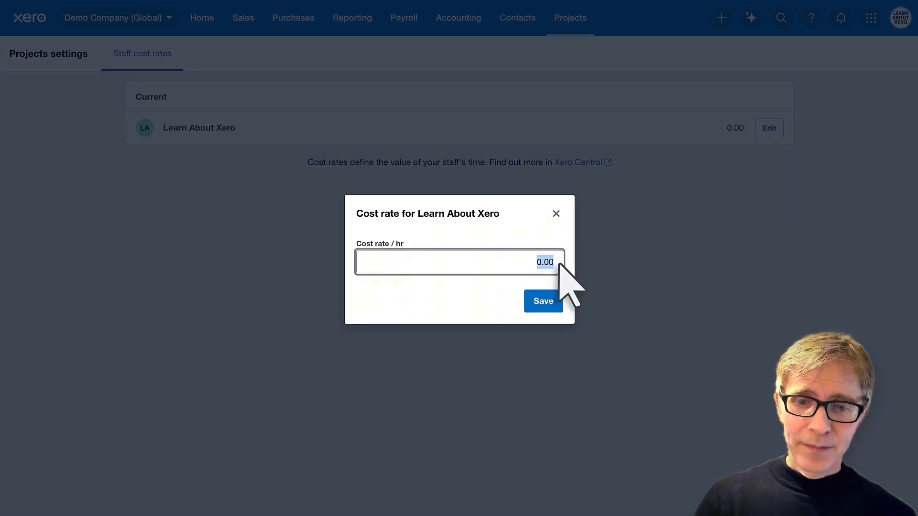
pyautogui.write('75')
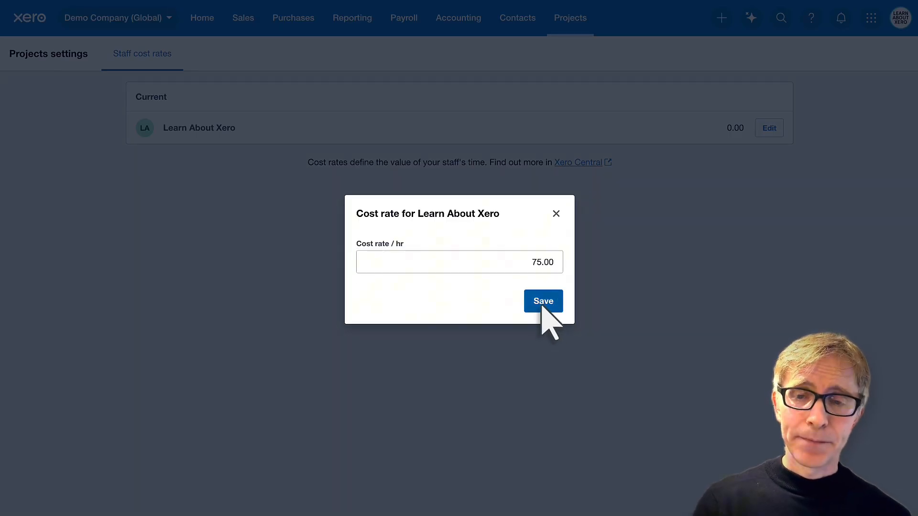
pyautogui.click(542, 301)
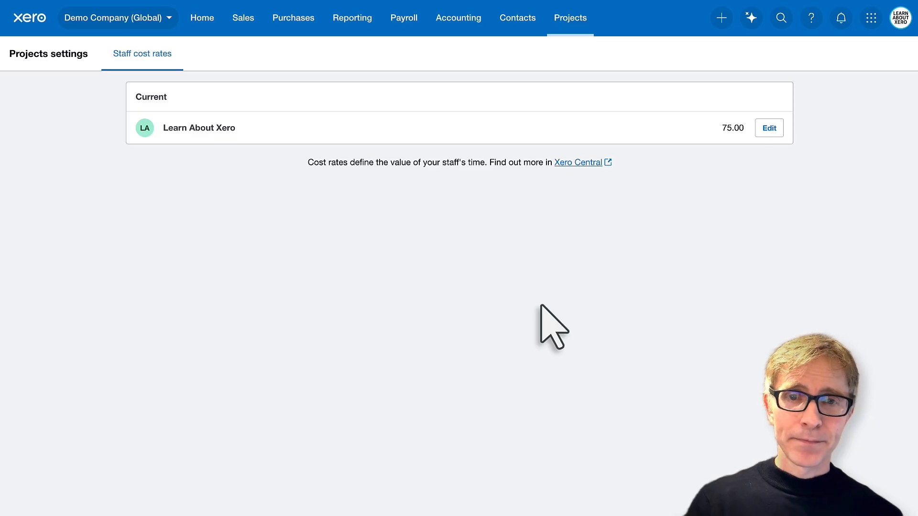
pyautogui.click(569, 17)
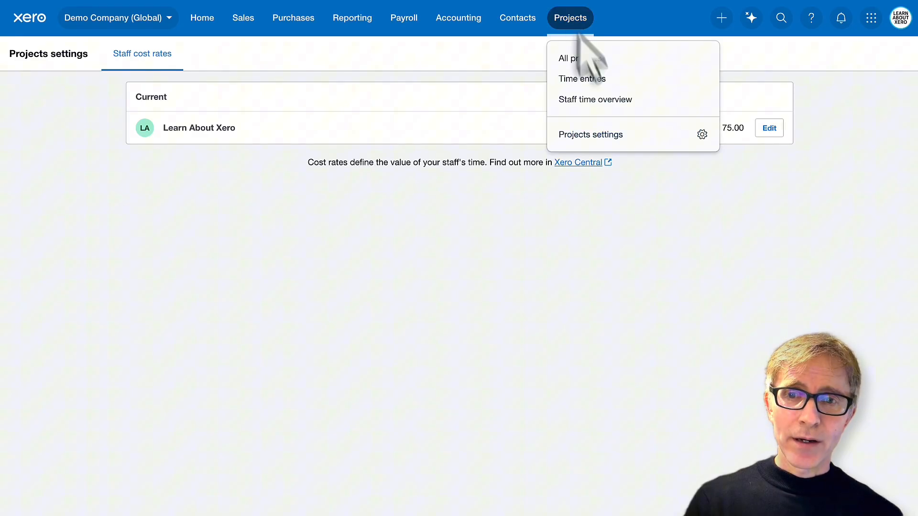
# Begin a new in-progress project with contact Bayside Club and name Garden Design
pyautogui.click(566, 58)
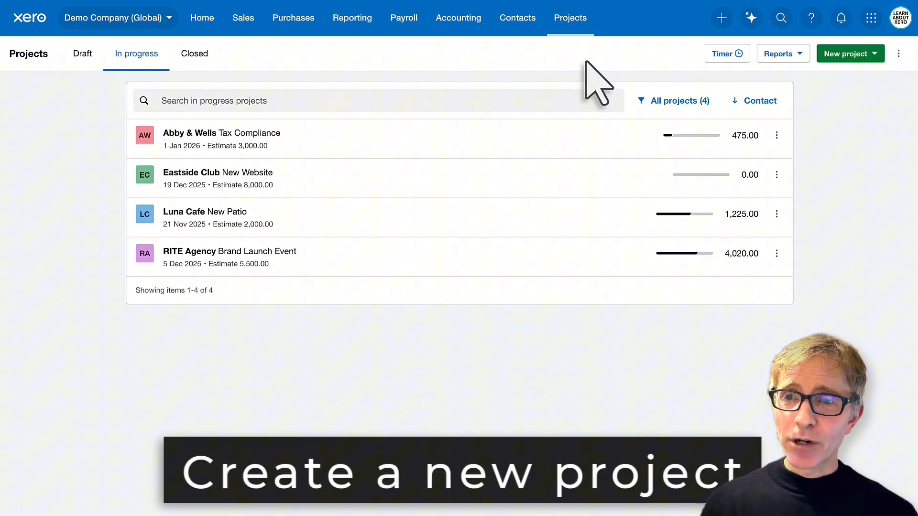
pyautogui.click(874, 53)
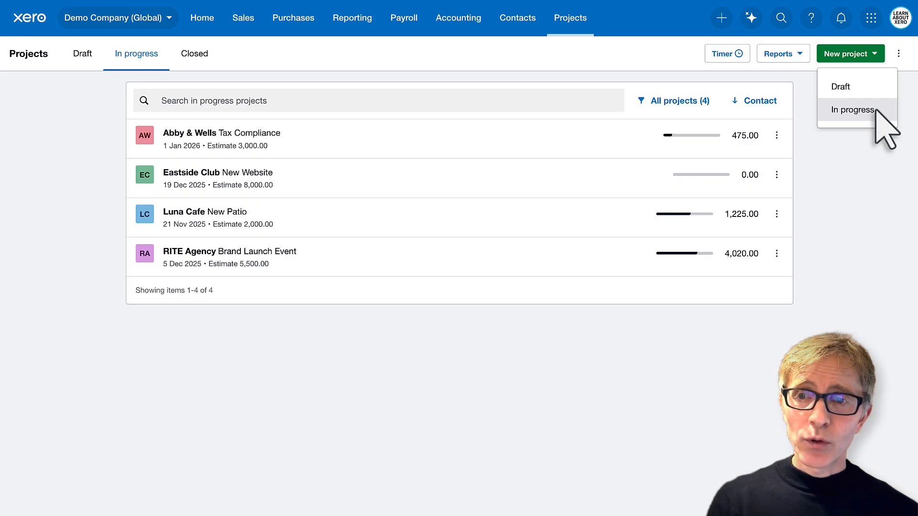
pyautogui.click(850, 109)
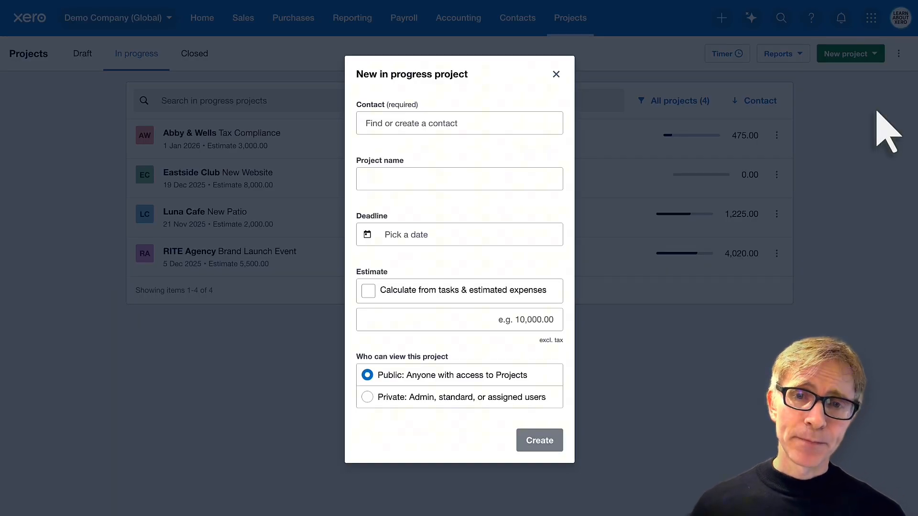
pyautogui.click(459, 123)
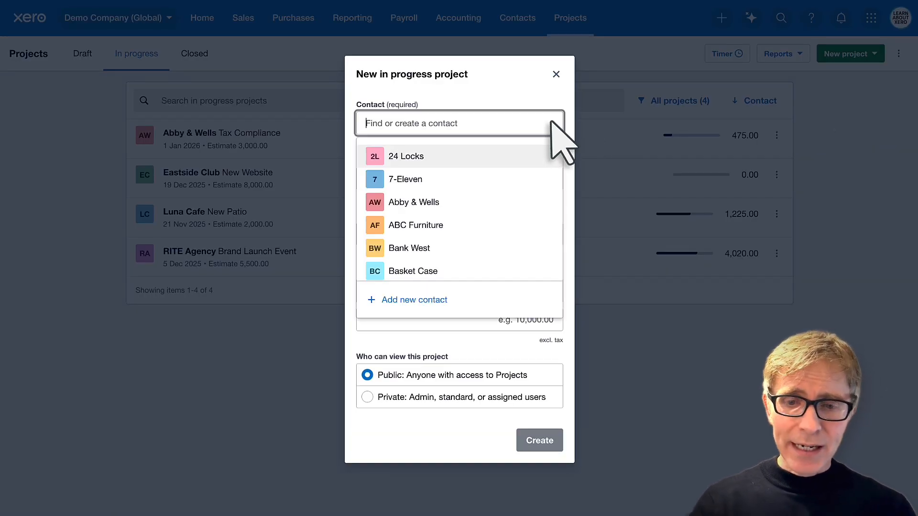
pyautogui.write('bays')
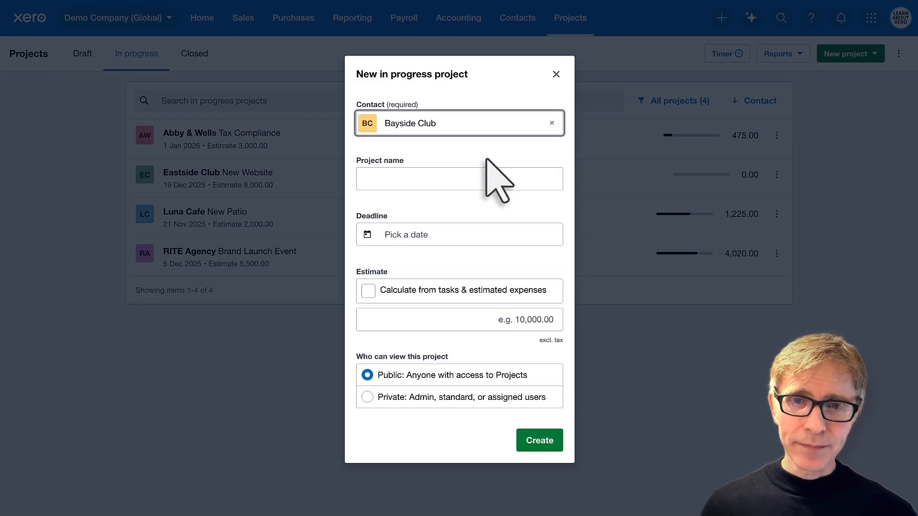
pyautogui.click(459, 178)
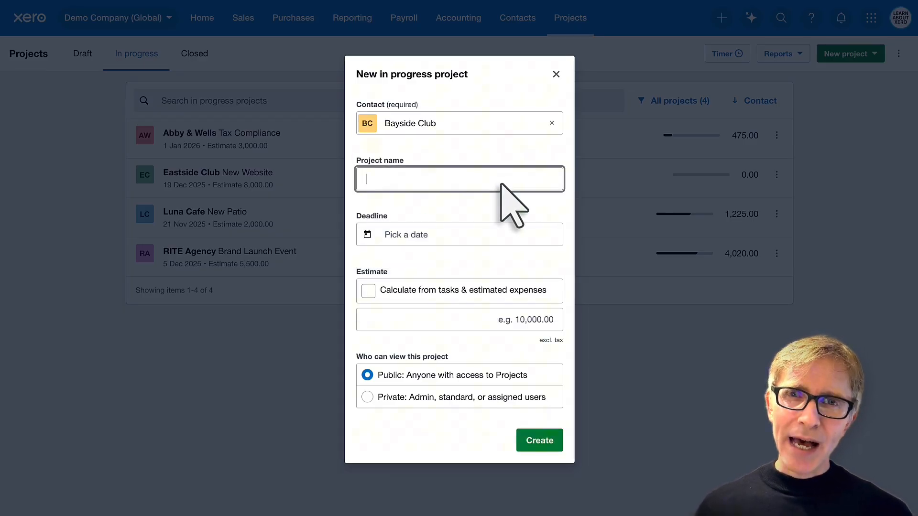
pyautogui.write('G')
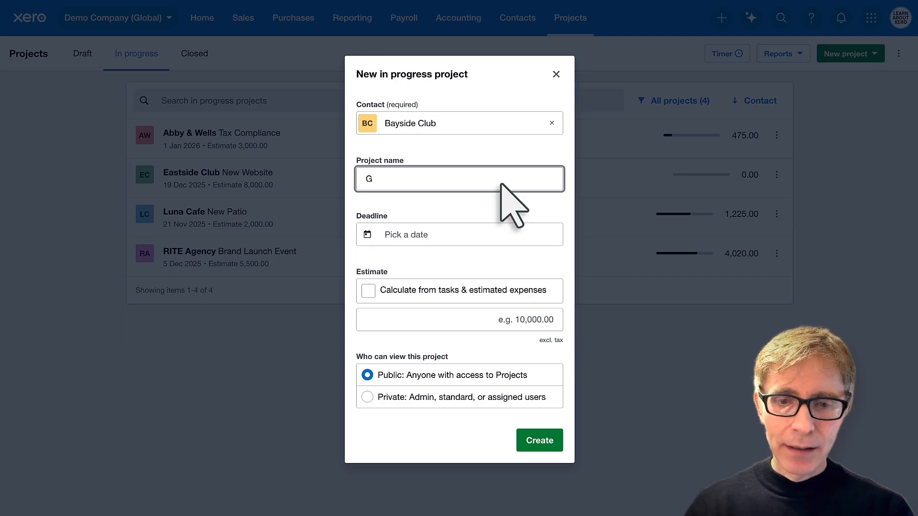
pyautogui.write('arden Des')
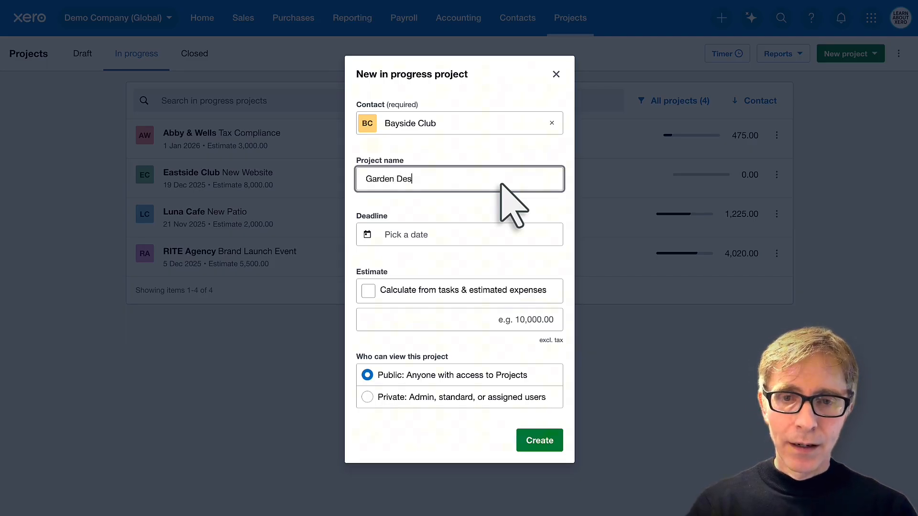
pyautogui.write('ign')
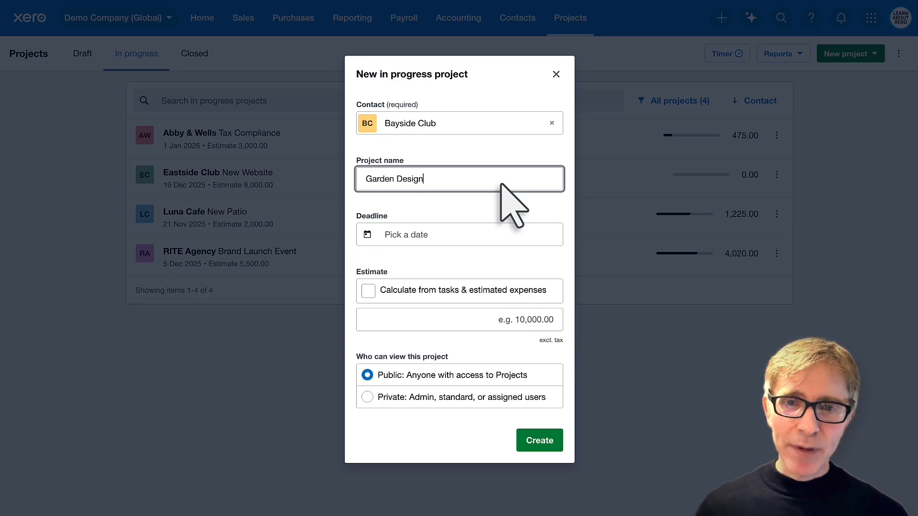
# Set a 16 Dec 2025 deadline and an 8,000.00 estimate, then create Garden Design
pyautogui.click(460, 234)
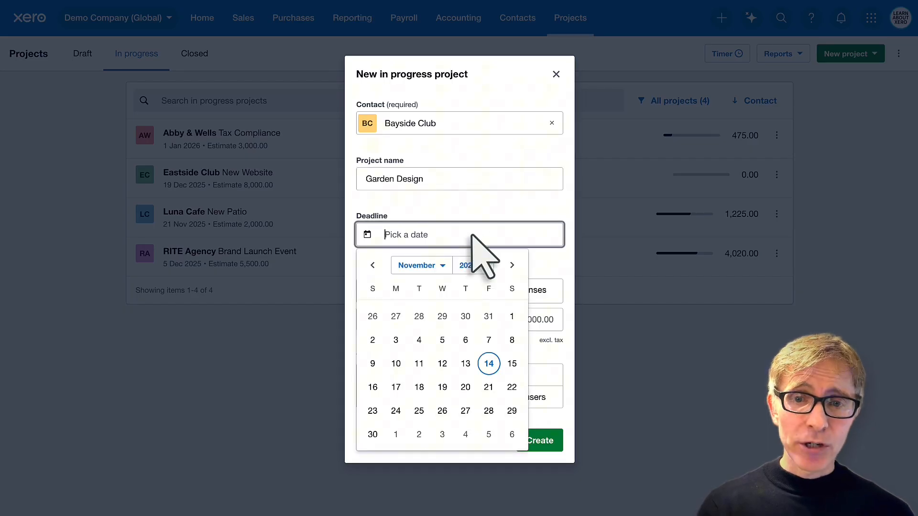
pyautogui.click(512, 265)
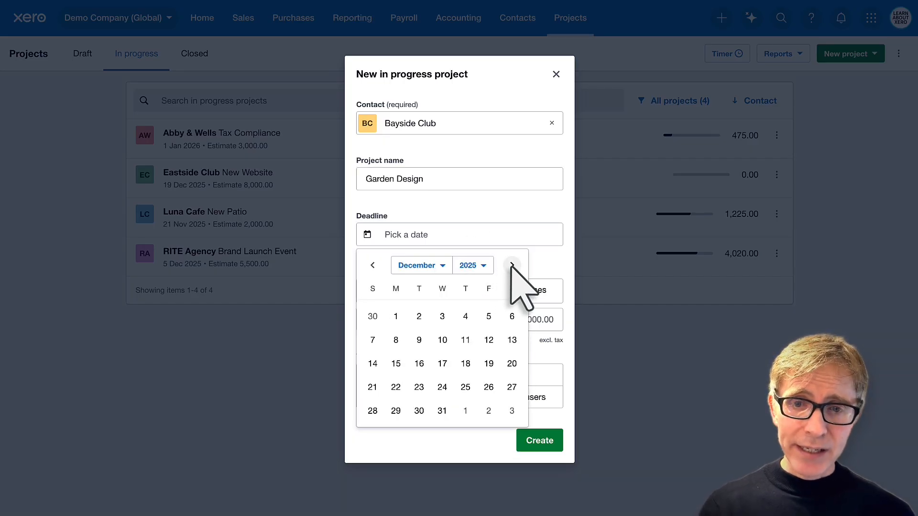
pyautogui.click(419, 363)
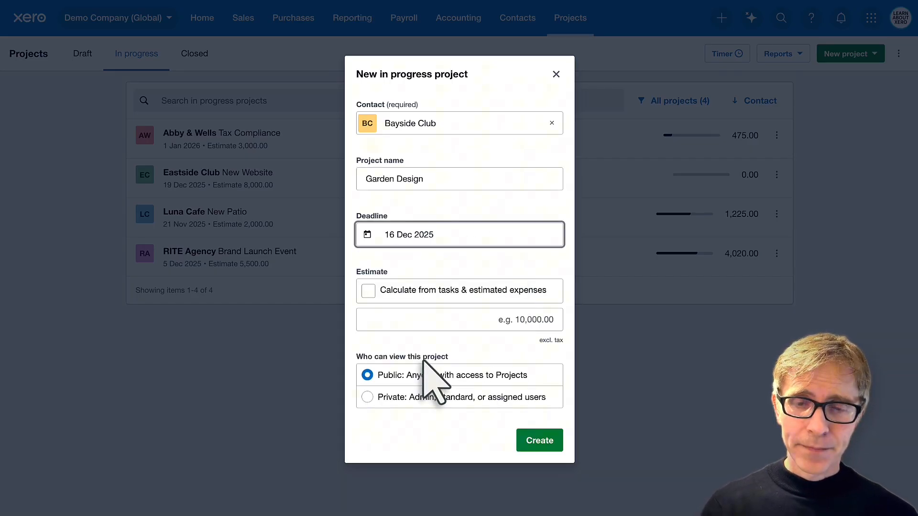
pyautogui.moveTo(465, 357)
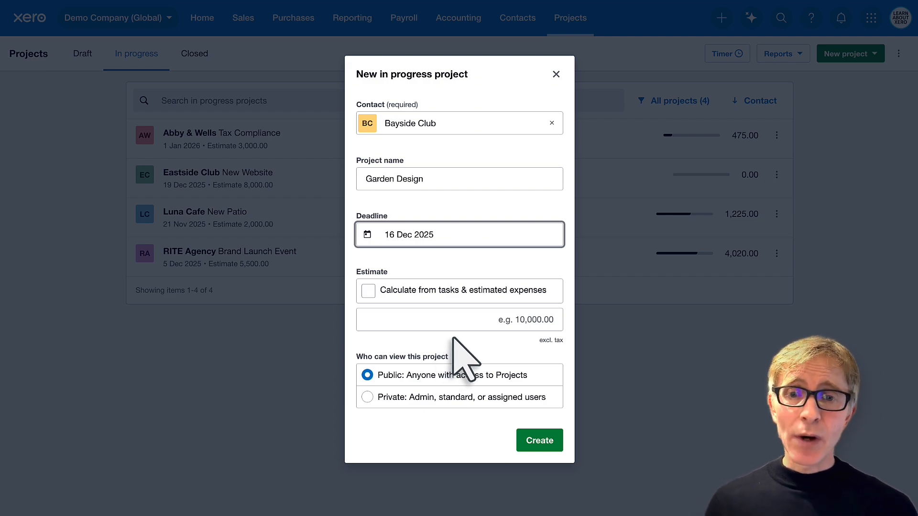
pyautogui.click(459, 320)
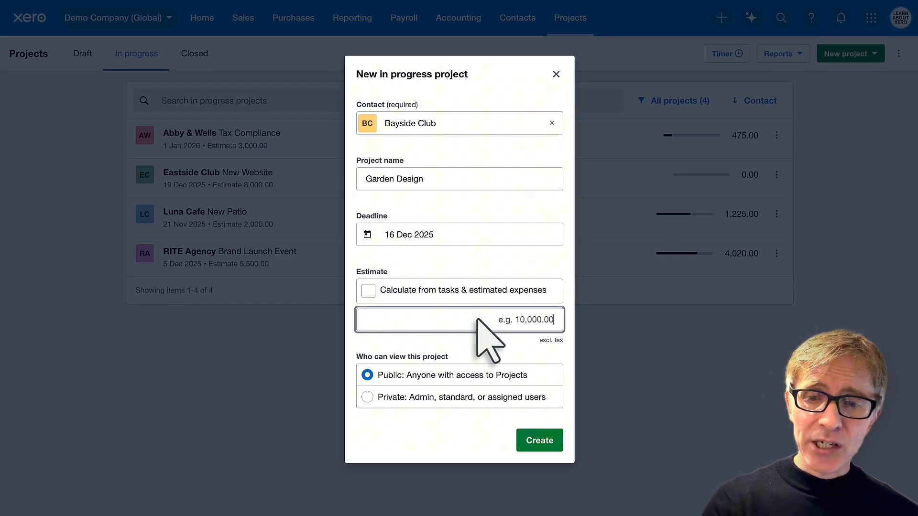
pyautogui.write('8000')
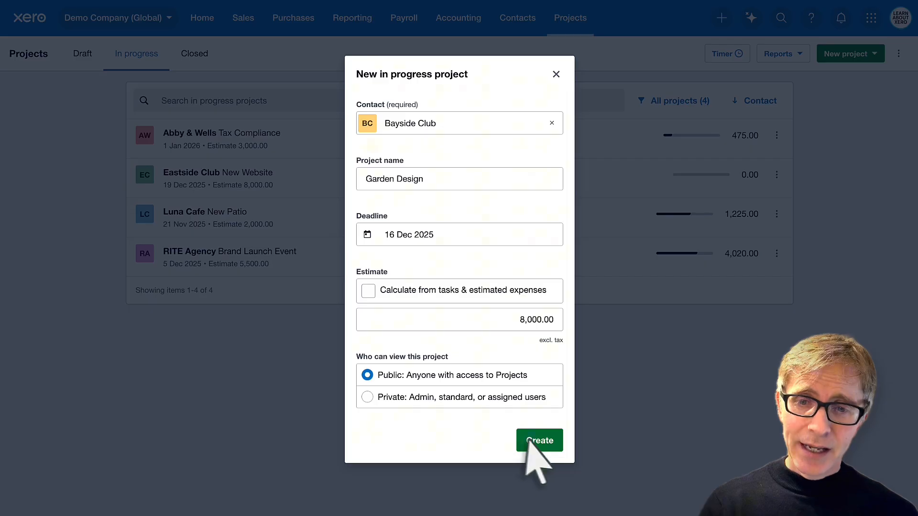
pyautogui.click(538, 440)
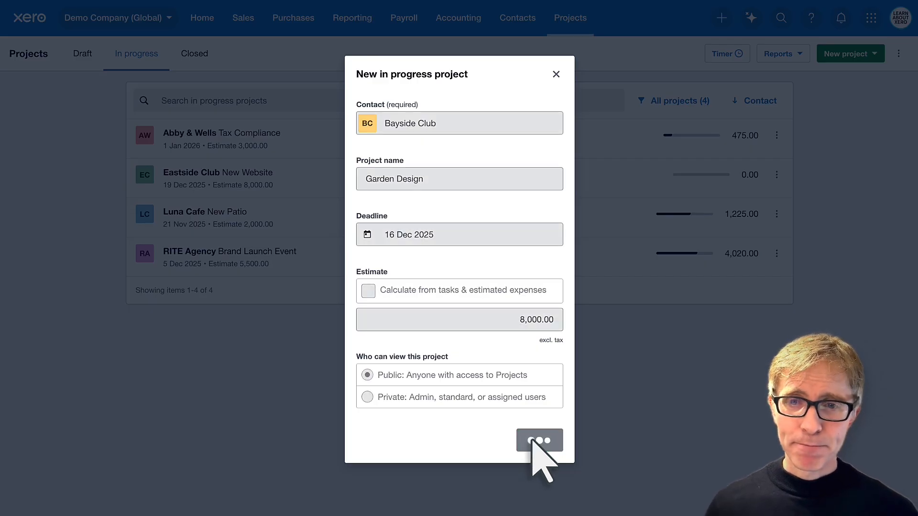
# Add a Design work task estimated at 10 hours charged 150.00 per hour
pyautogui.click(538, 440)
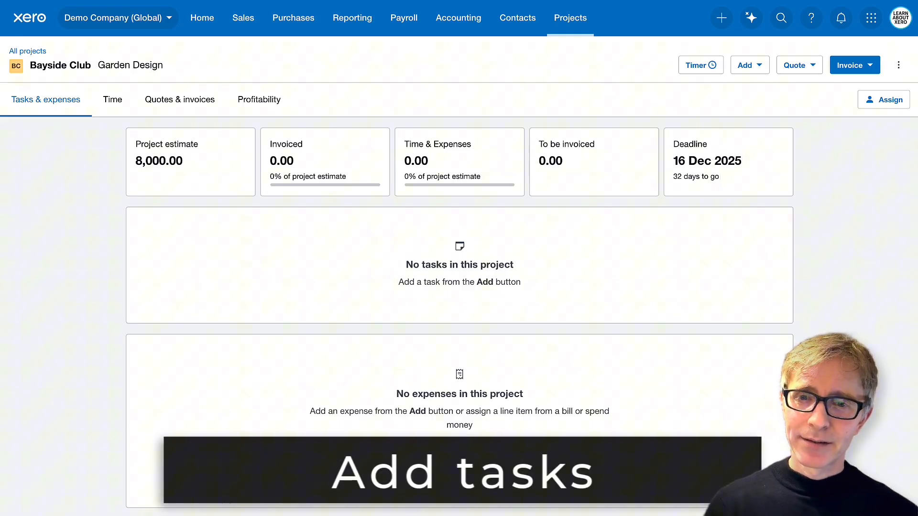
pyautogui.click(750, 65)
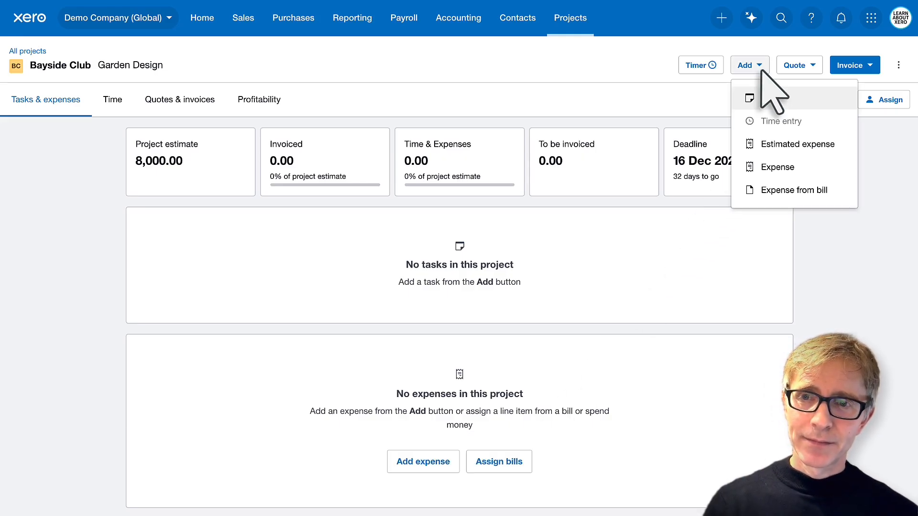
pyautogui.moveTo(778, 103)
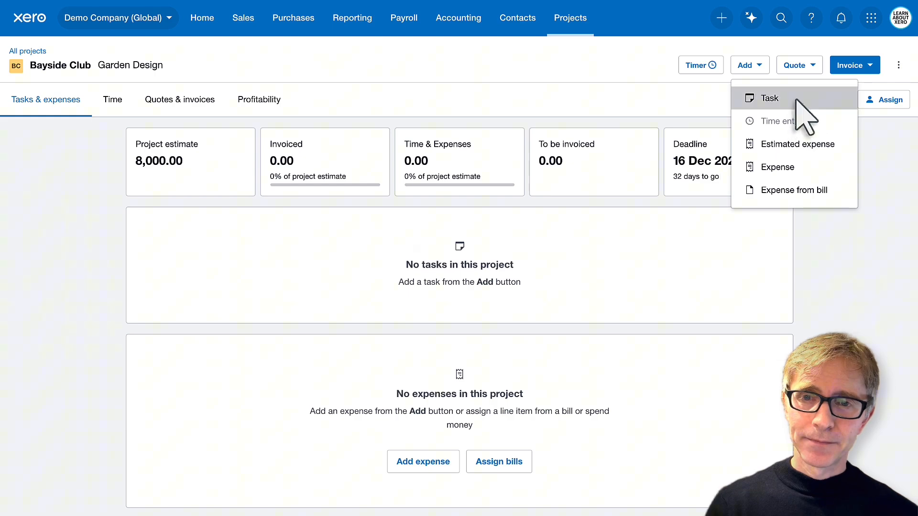
pyautogui.click(769, 97)
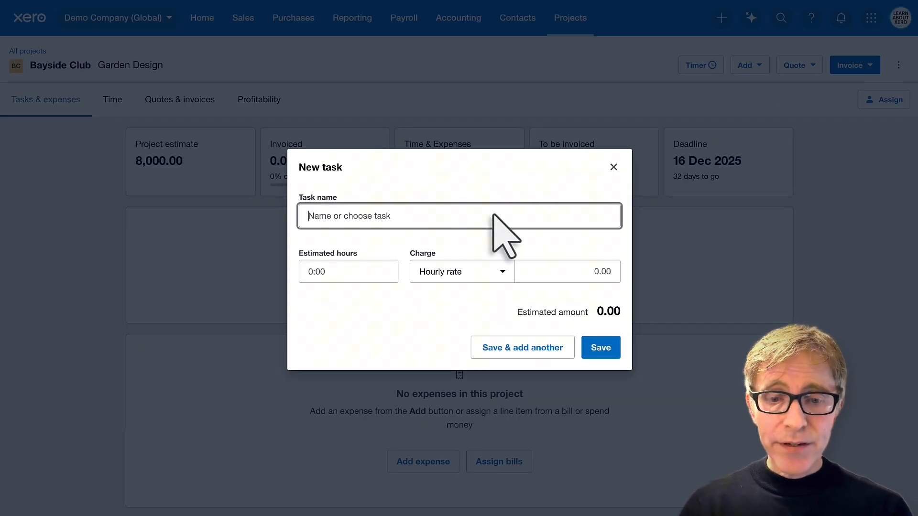
pyautogui.write('Design work')
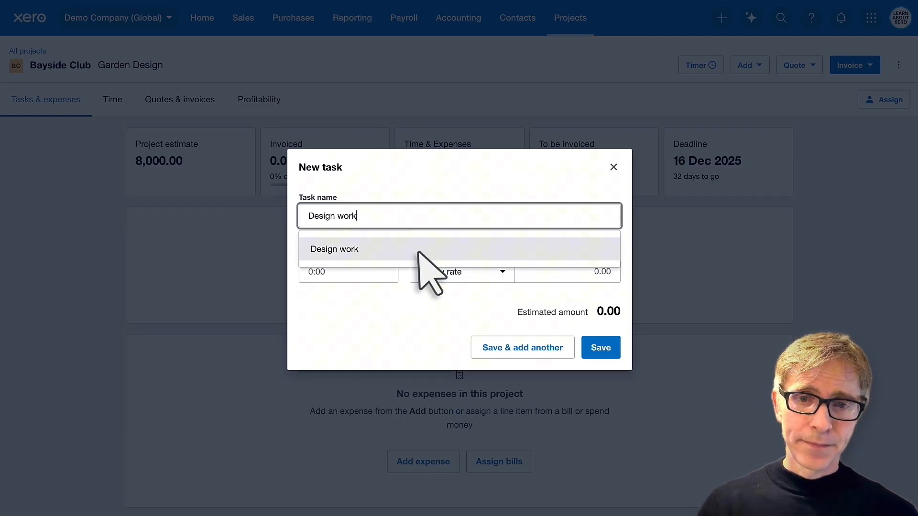
pyautogui.click(335, 249)
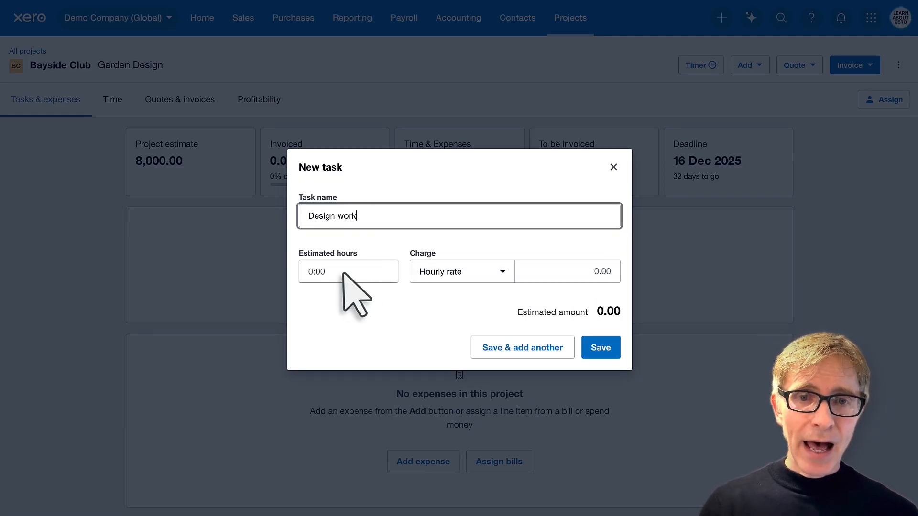
pyautogui.click(348, 271)
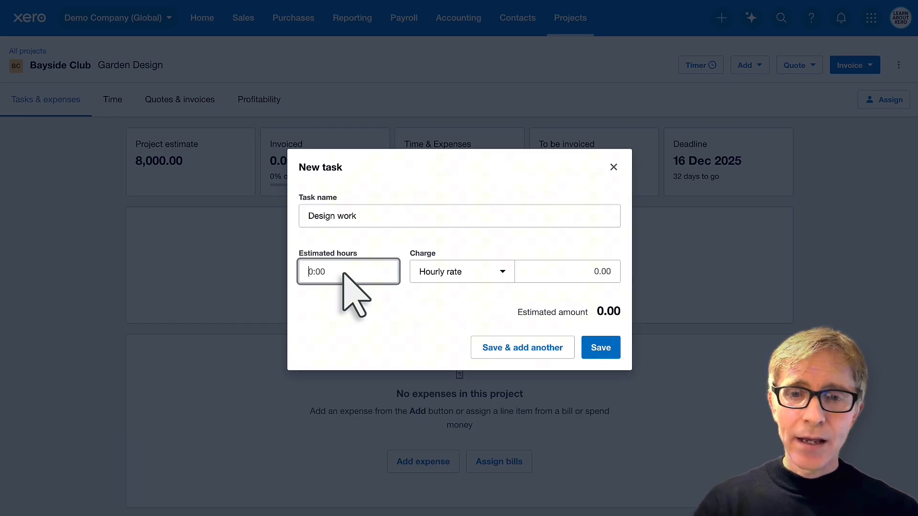
pyautogui.write('10')
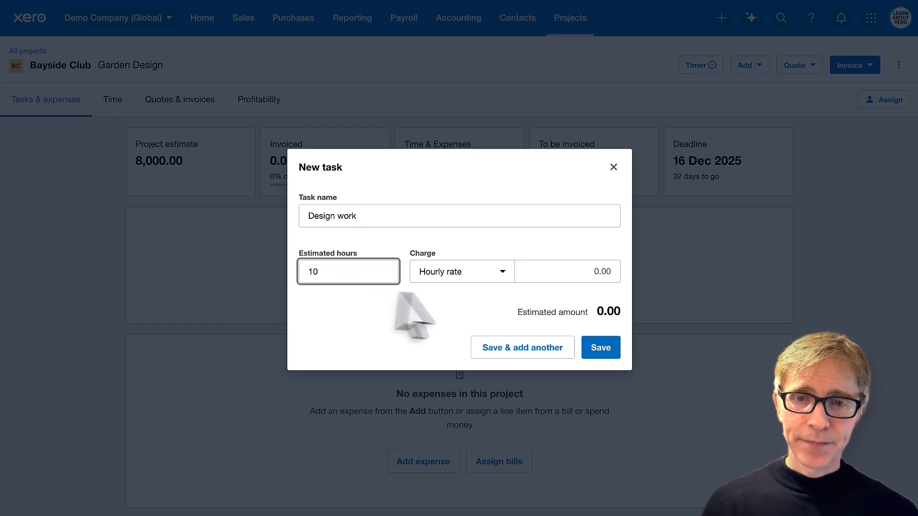
pyautogui.click(460, 271)
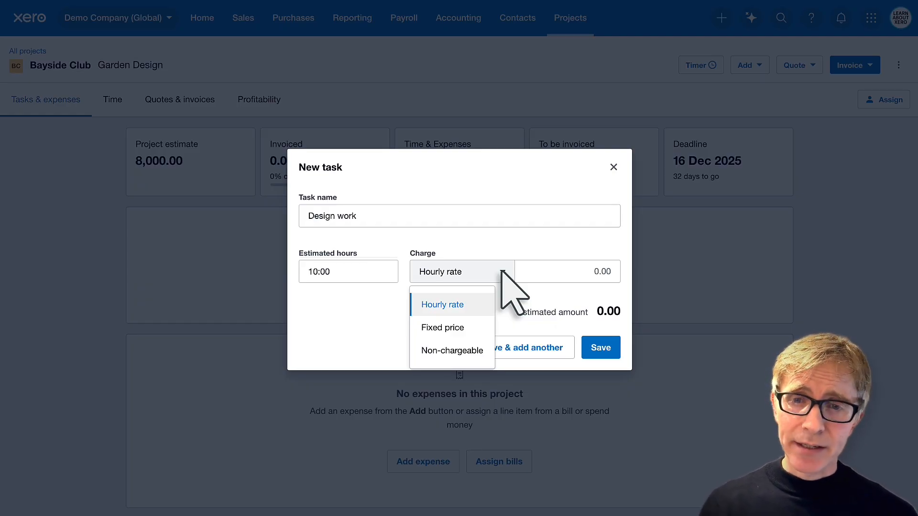
pyautogui.write('1')
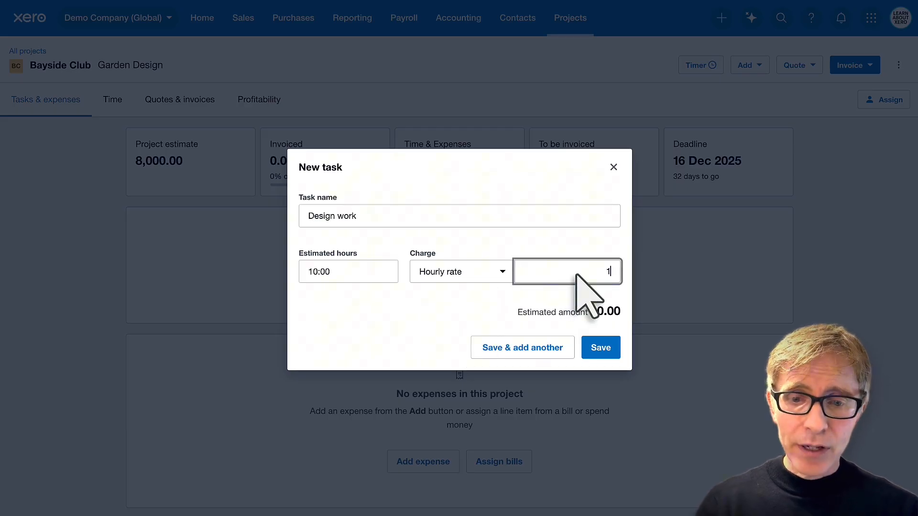
pyautogui.write('50.00')
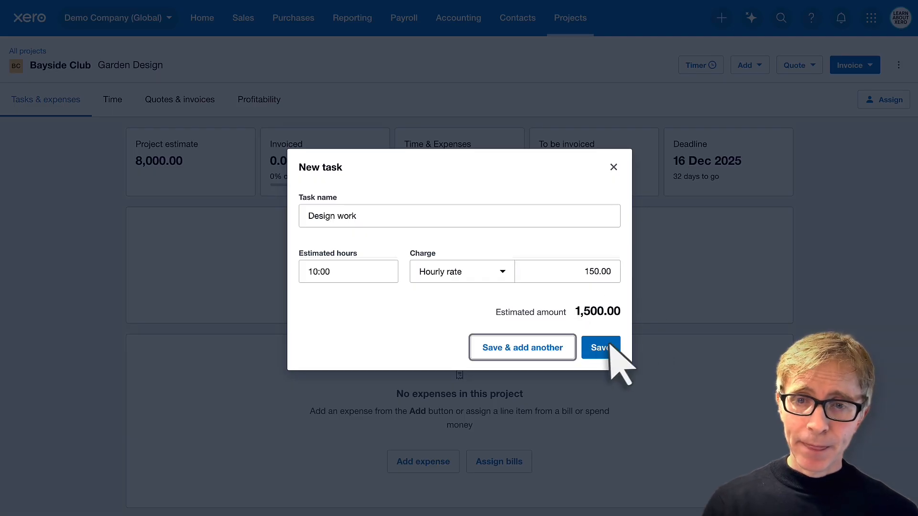
pyautogui.click(599, 347)
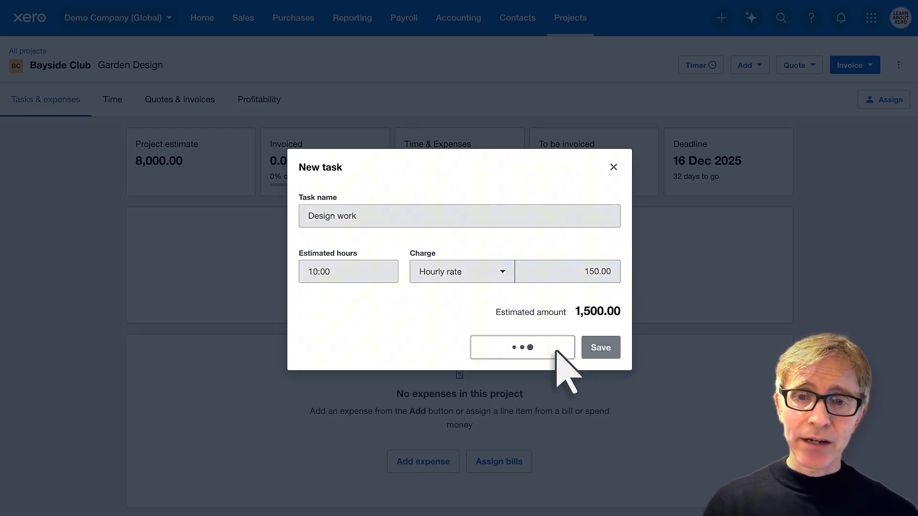
# Add a Labour task estimated at 12 hours charged 150.00 per hour
pyautogui.click(522, 348)
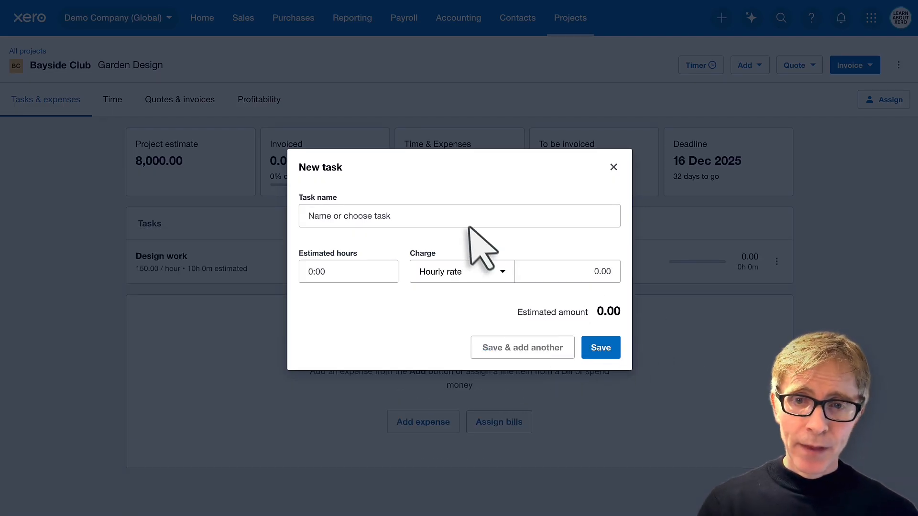
pyautogui.write('Labour')
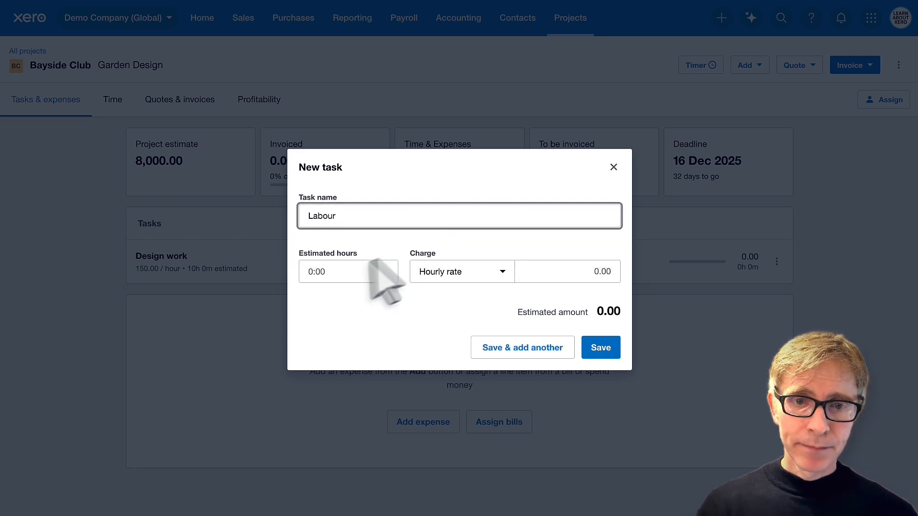
pyautogui.write('12')
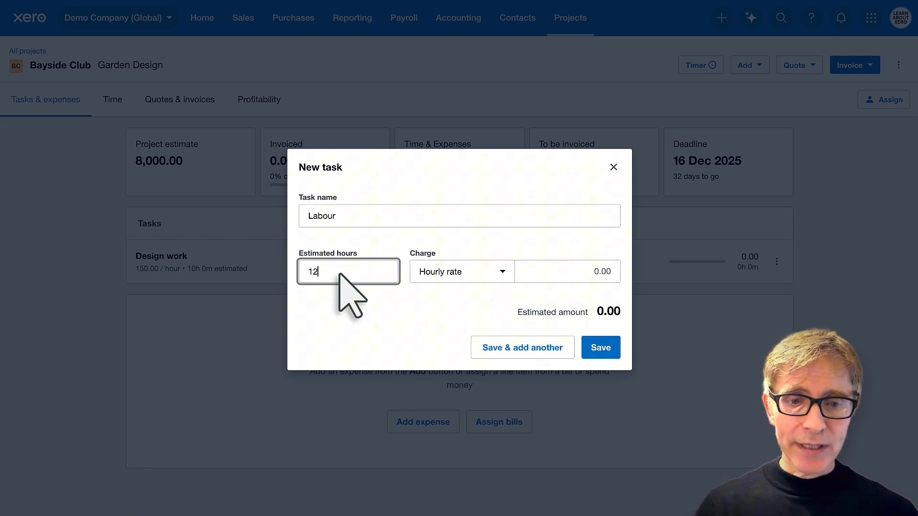
pyautogui.click(567, 270)
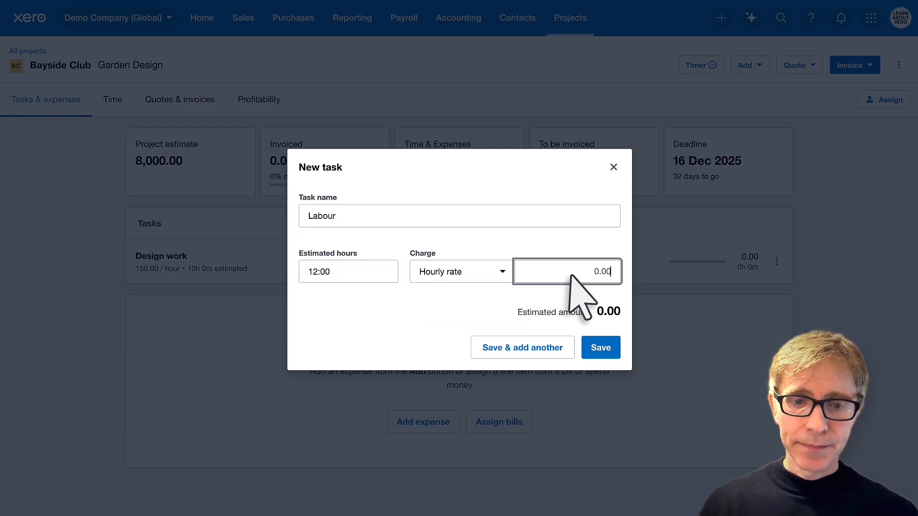
pyautogui.write('150.00')
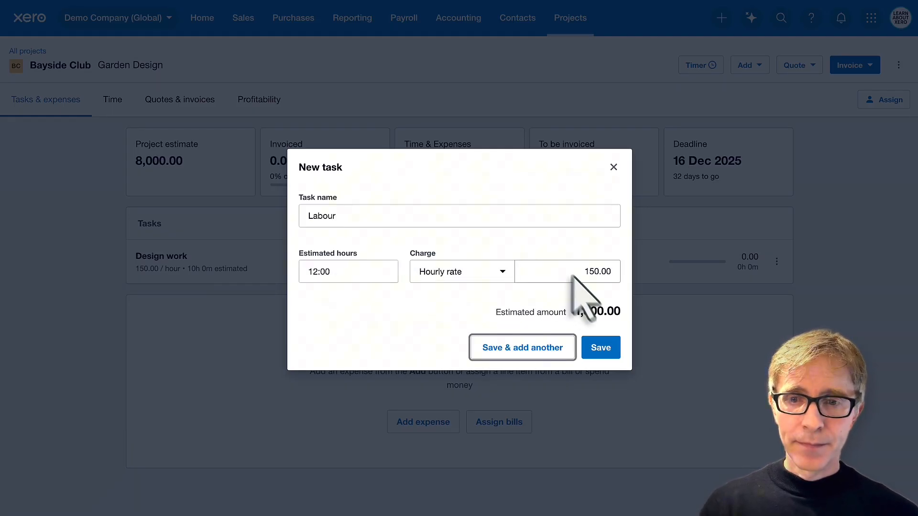
pyautogui.click(601, 347)
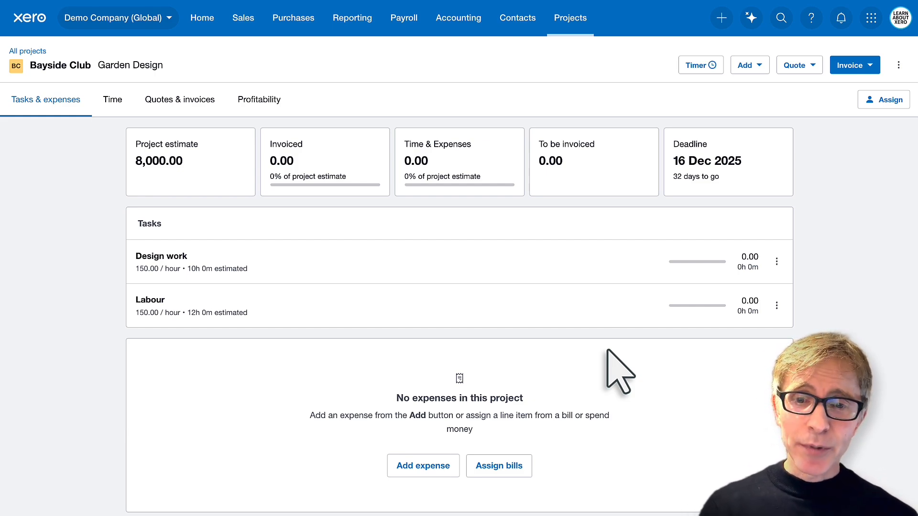
pyautogui.moveTo(744, 91)
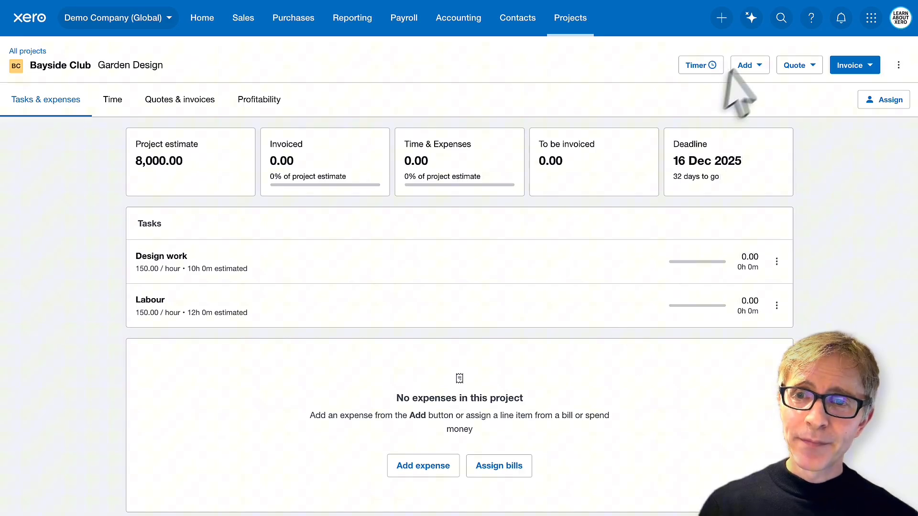
# Save a new project expense named Materials with a 3,250.00 unit price
pyautogui.click(749, 65)
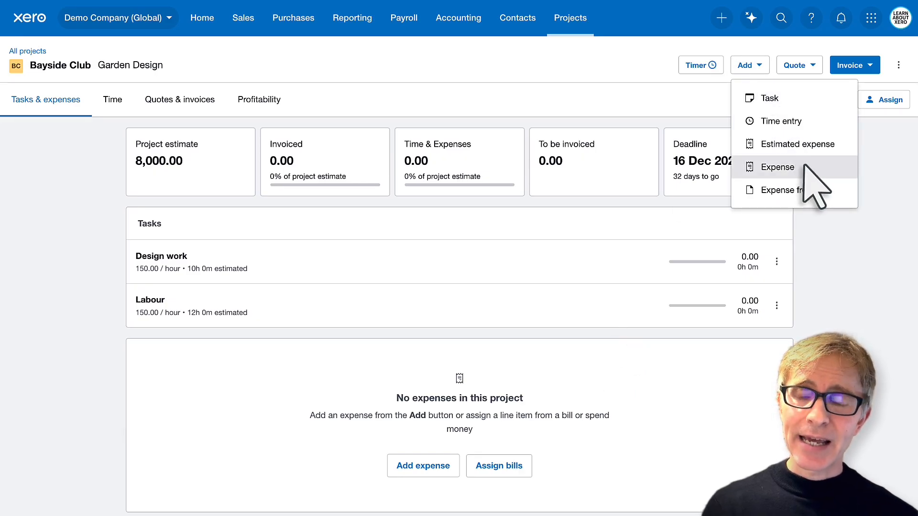
pyautogui.click(777, 166)
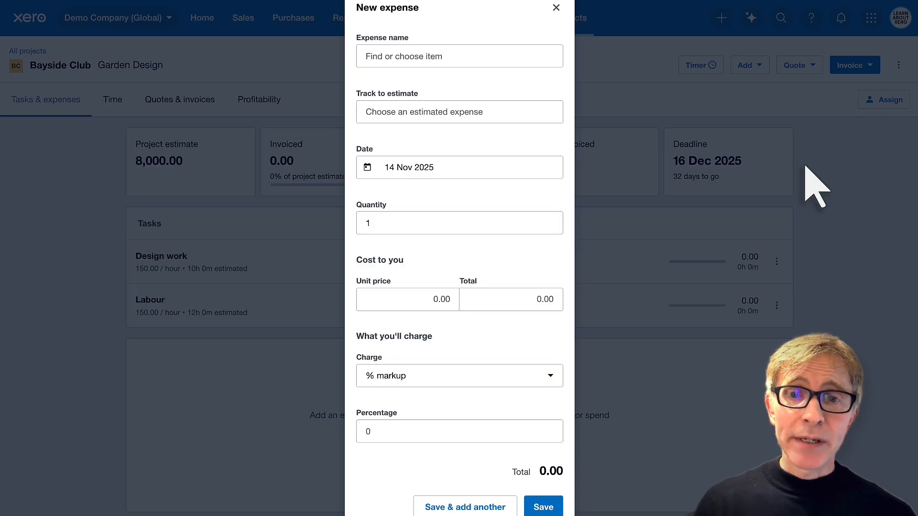
pyautogui.write('M')
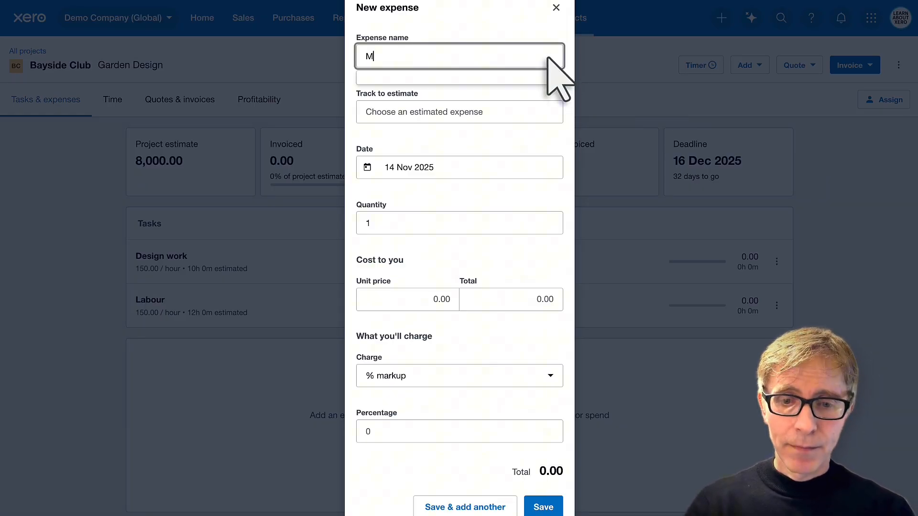
pyautogui.write('aterials')
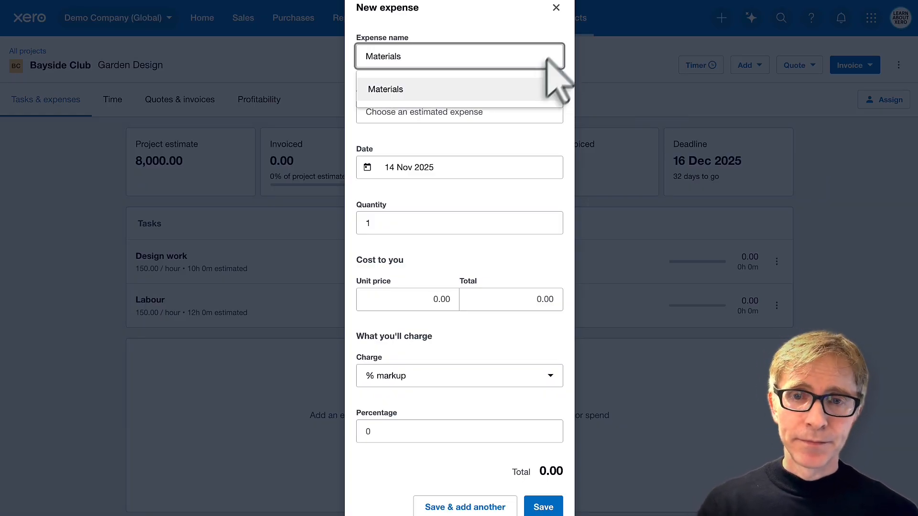
pyautogui.click(386, 89)
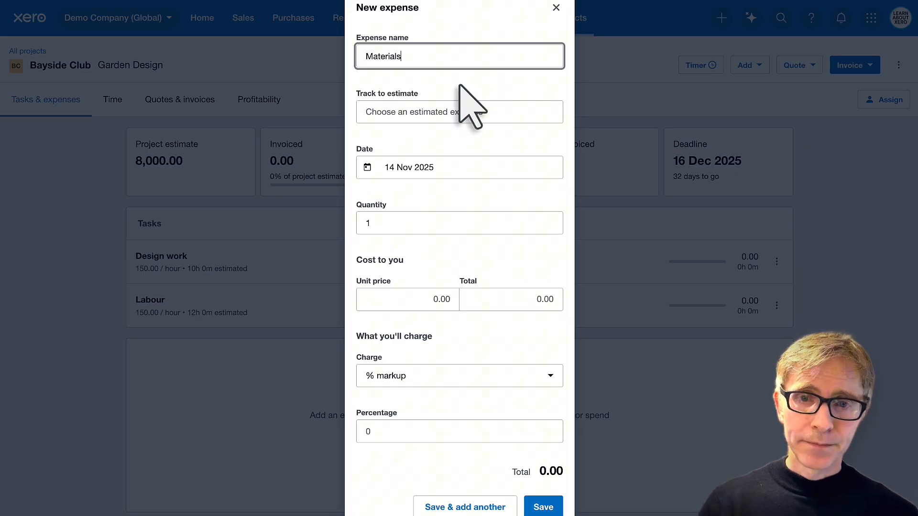
pyautogui.click(406, 300)
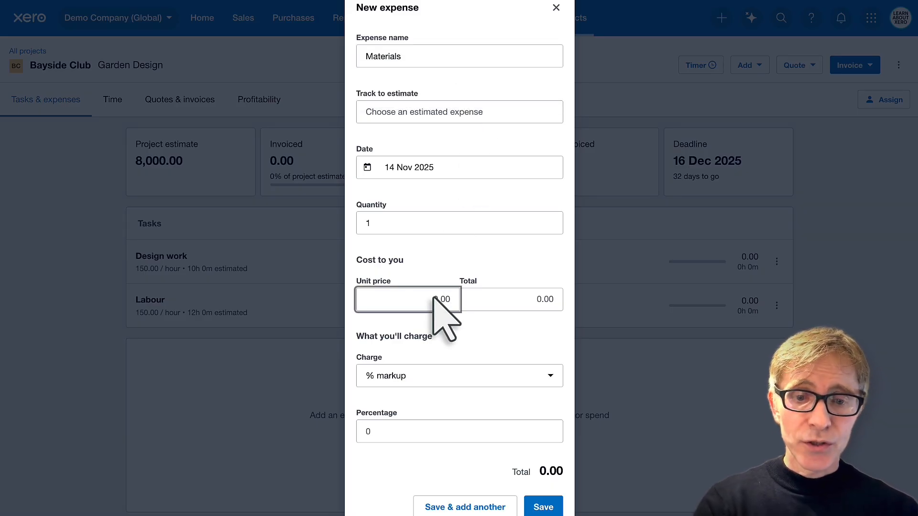
pyautogui.write('250')
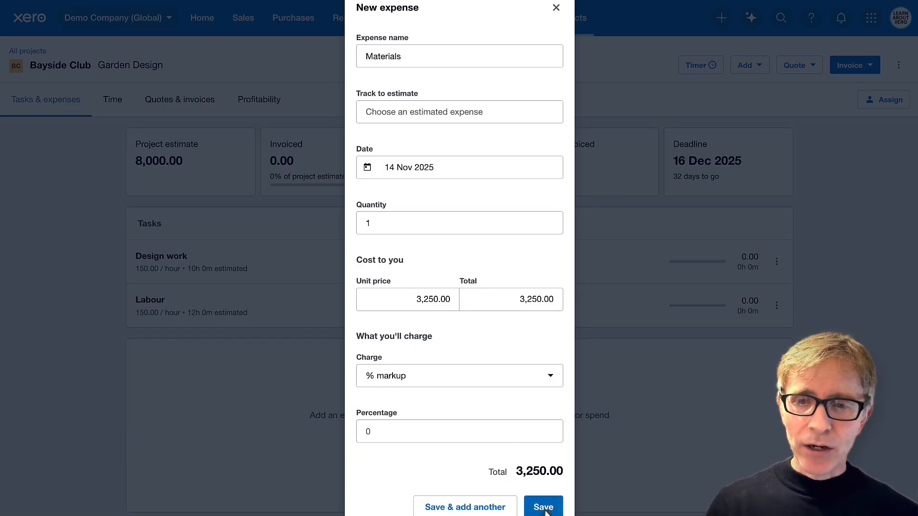
pyautogui.click(542, 506)
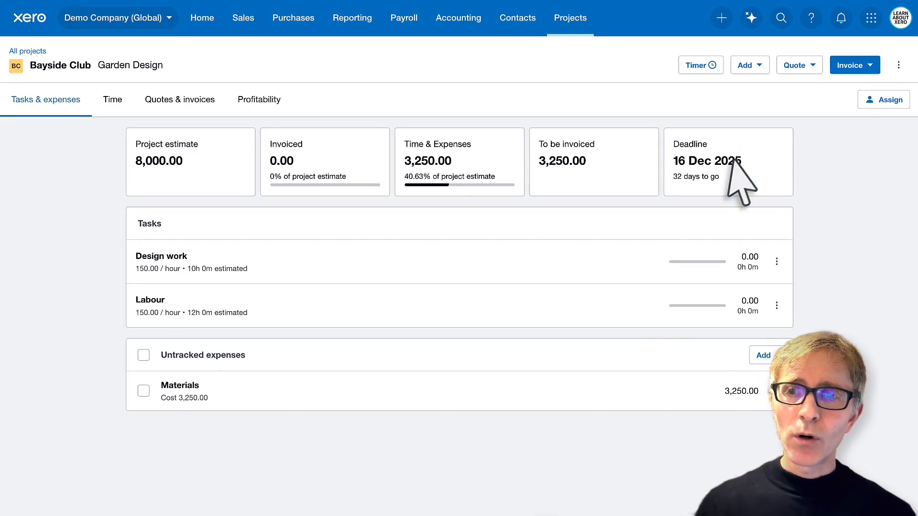
# Save a time entry of 10:15 against the Design work task (1,537.50)
pyautogui.click(750, 65)
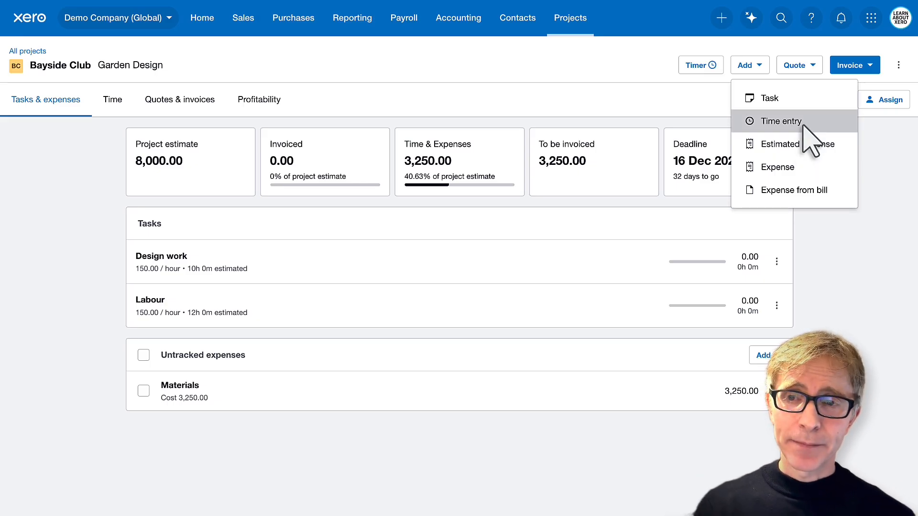
pyautogui.click(780, 121)
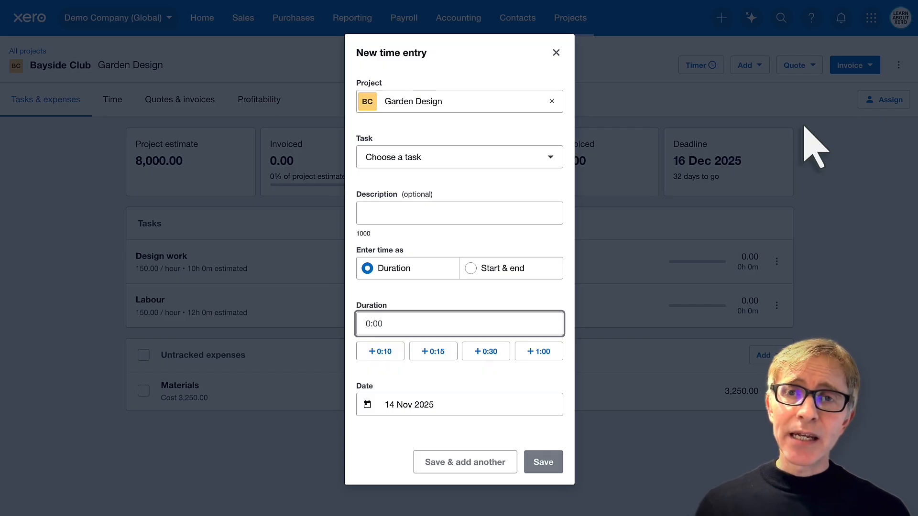
pyautogui.moveTo(611, 162)
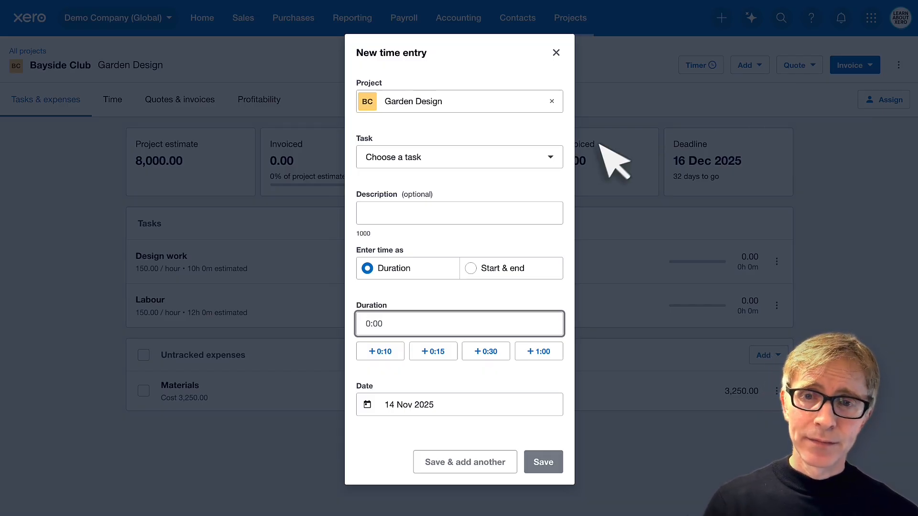
pyautogui.click(459, 156)
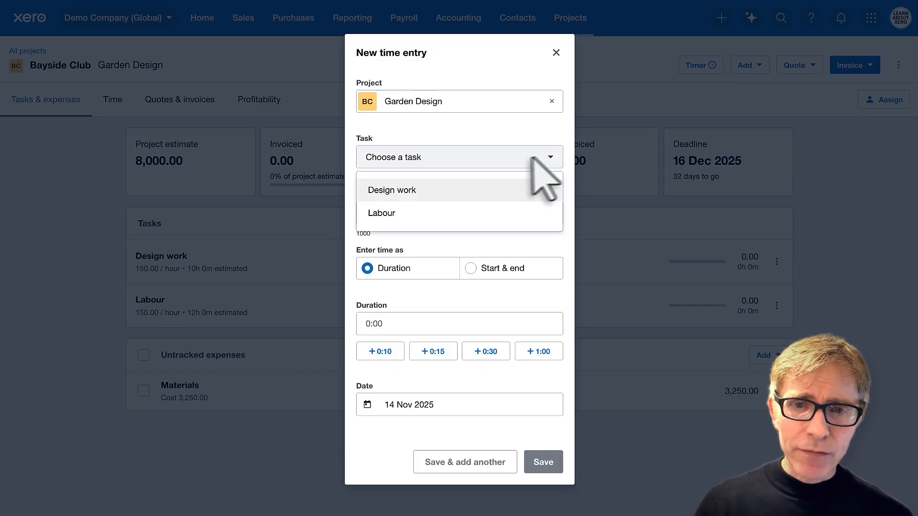
pyautogui.click(392, 189)
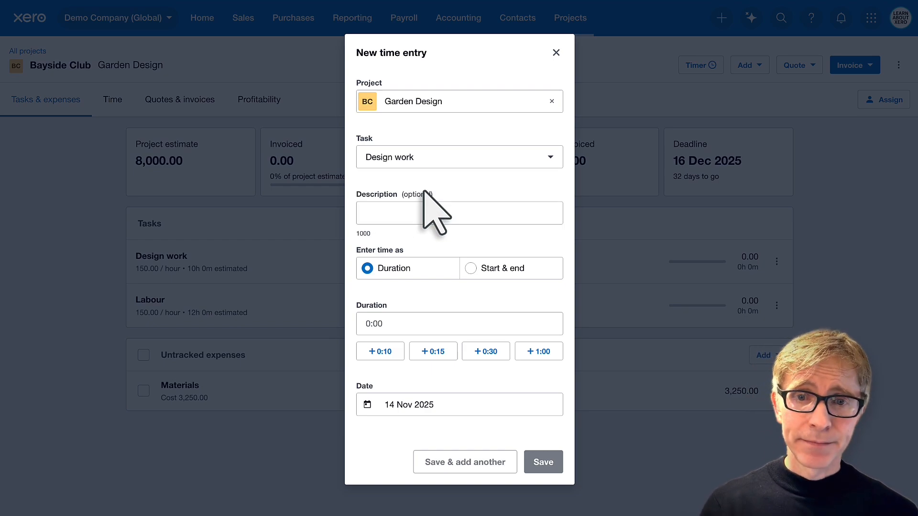
pyautogui.click(459, 213)
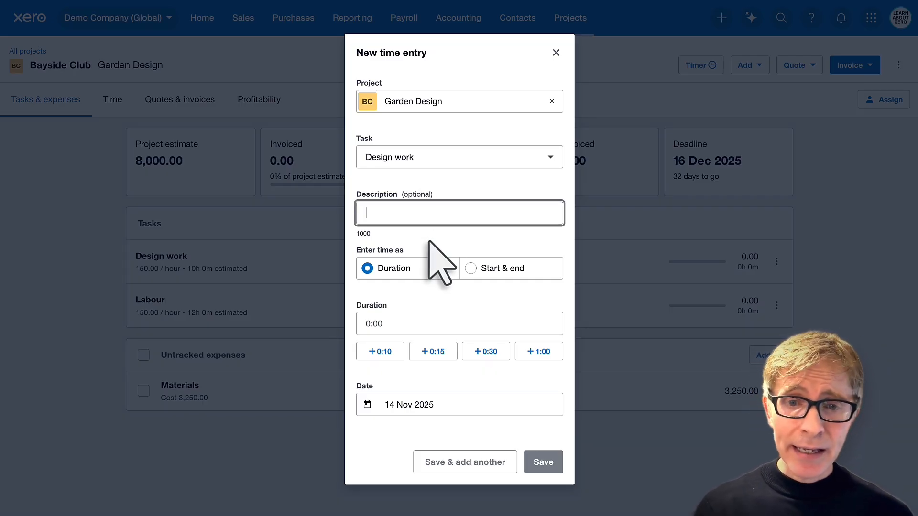
pyautogui.click(459, 324)
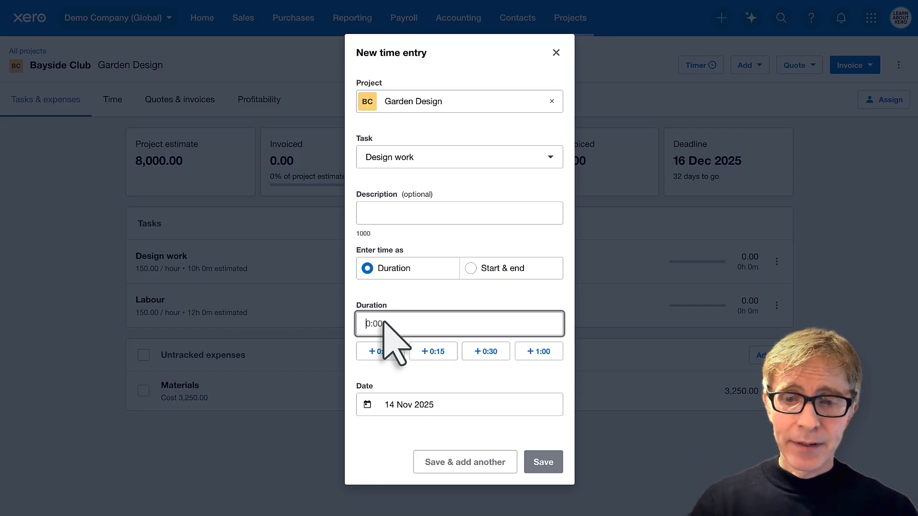
pyautogui.write('10:00')
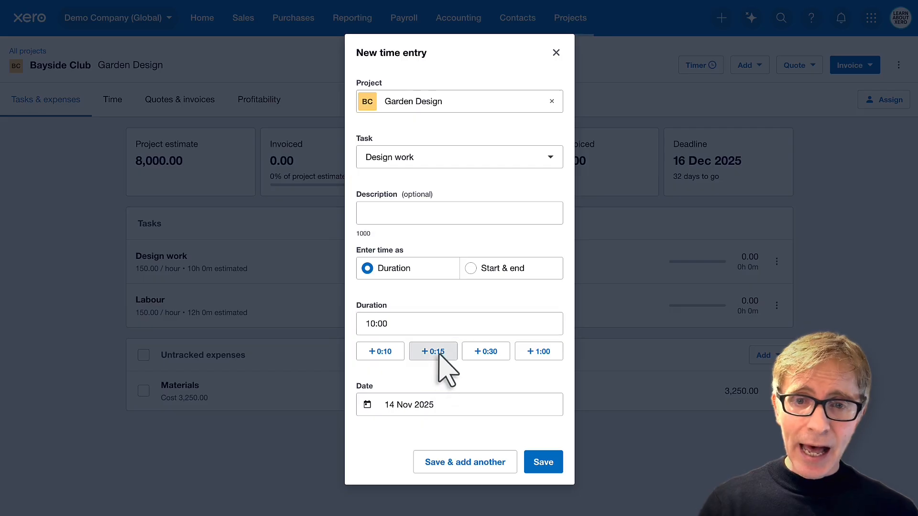
pyautogui.click(432, 351)
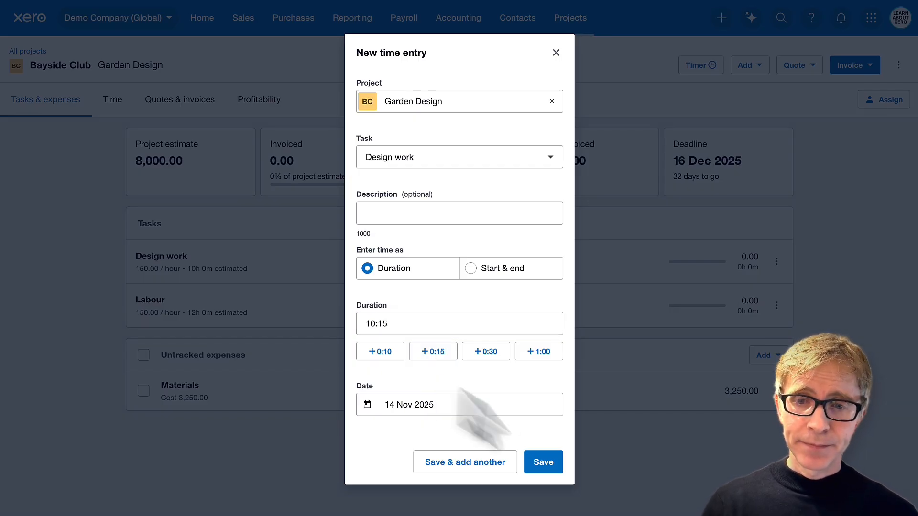
pyautogui.click(542, 462)
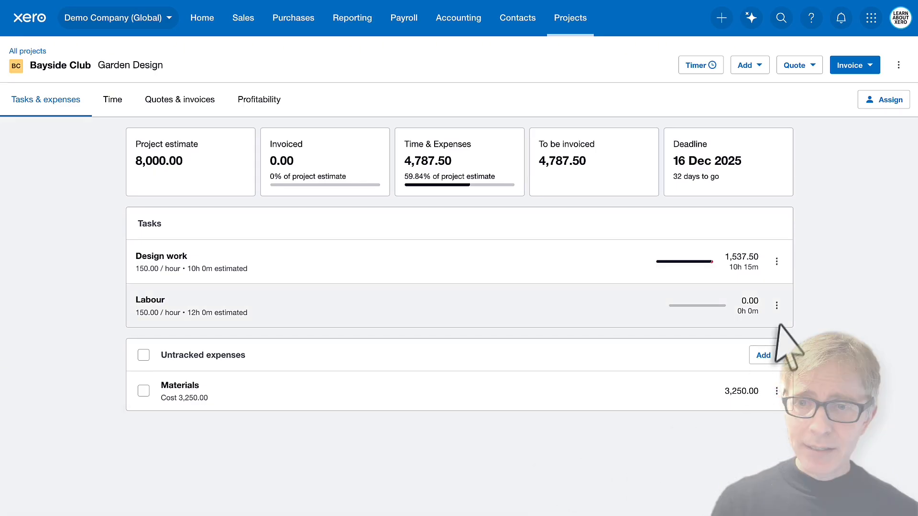
# From the Labour task's Add time action, save an 11:45 time entry (1,762.50)
pyautogui.click(776, 306)
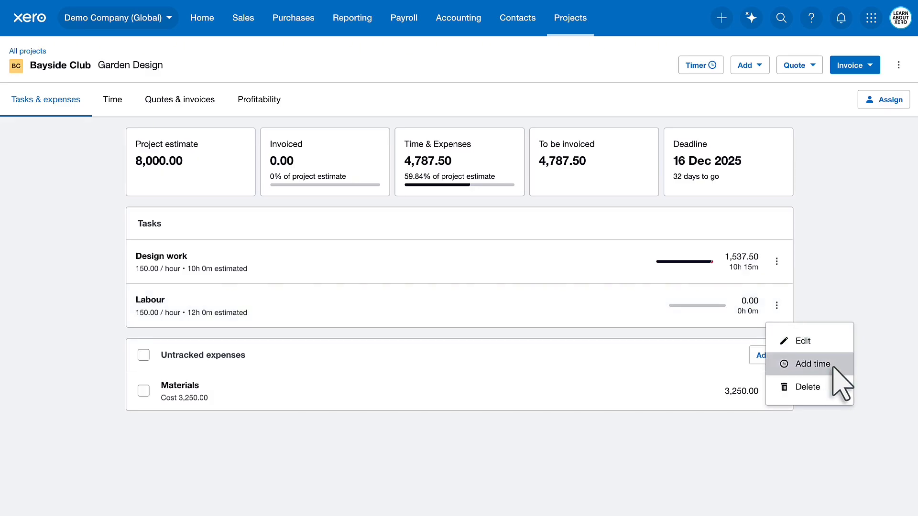
pyautogui.click(808, 363)
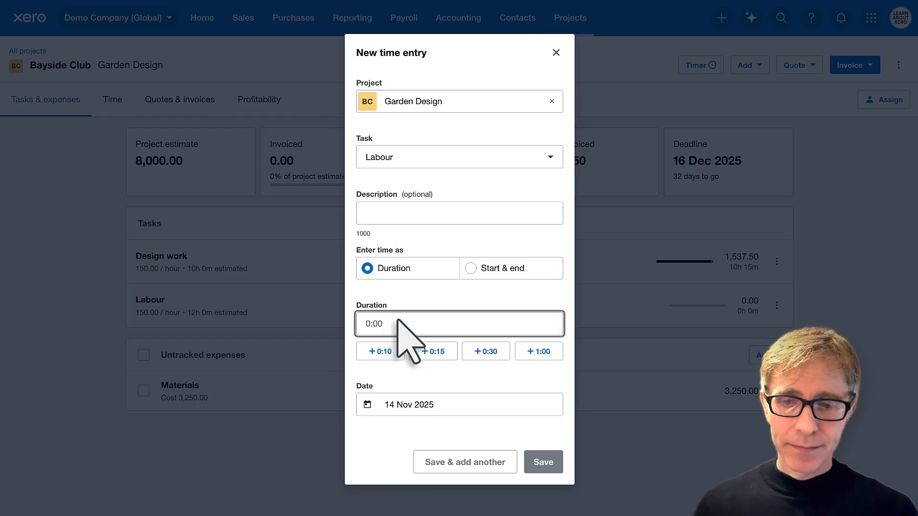
pyautogui.write('11:30')
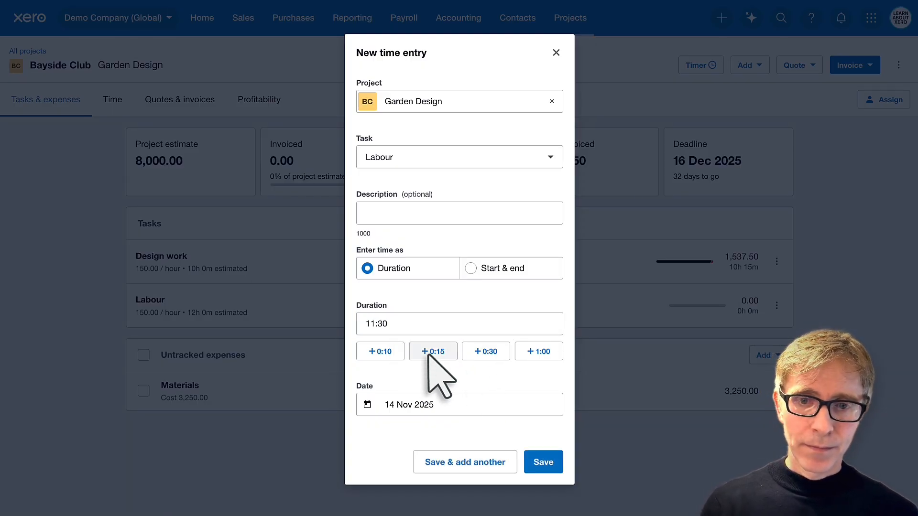
pyautogui.click(432, 350)
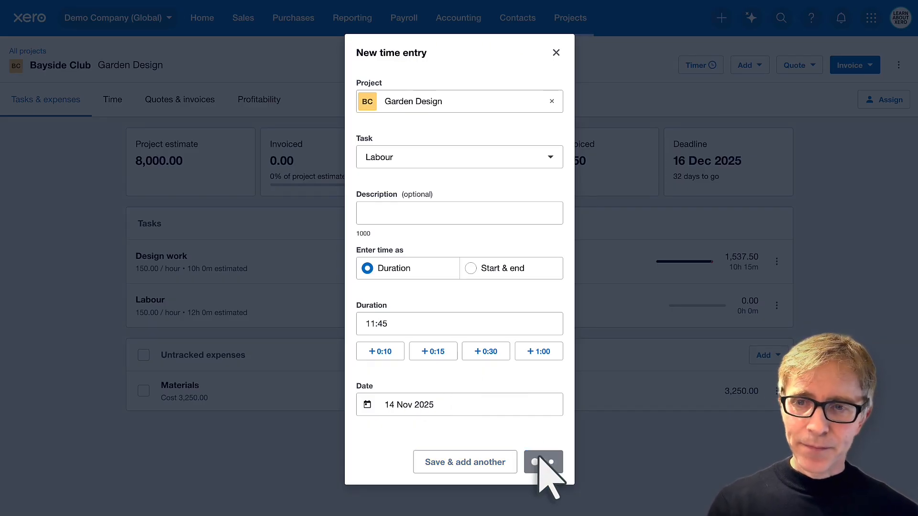
pyautogui.click(543, 461)
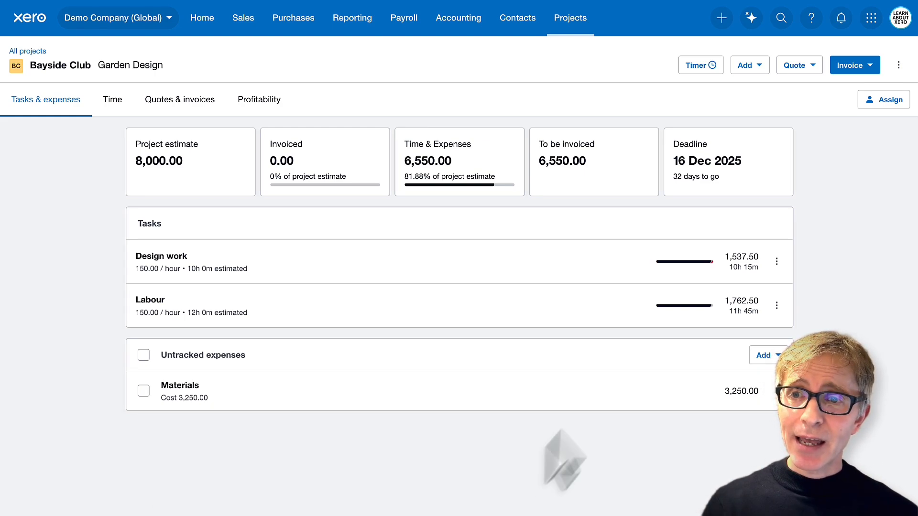
# Reveal the Invoice choices for the Garden Design project
pyautogui.click(870, 65)
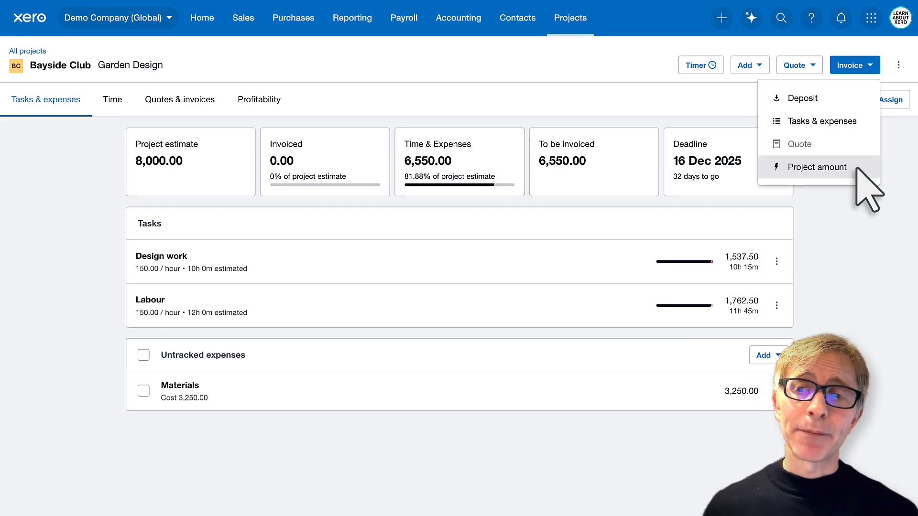
# Draft a project amount invoice for 100% of the estimate, marking items invoiced and closing the project
pyautogui.click(814, 167)
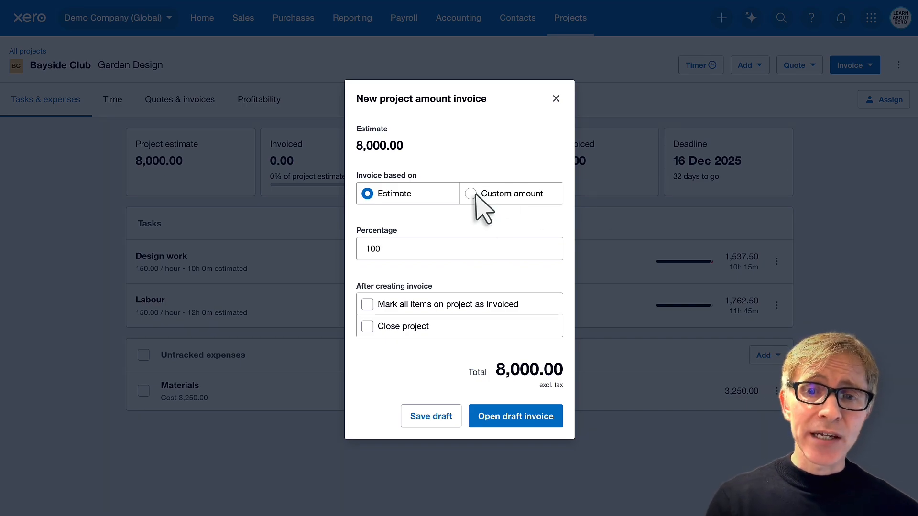
pyautogui.click(471, 193)
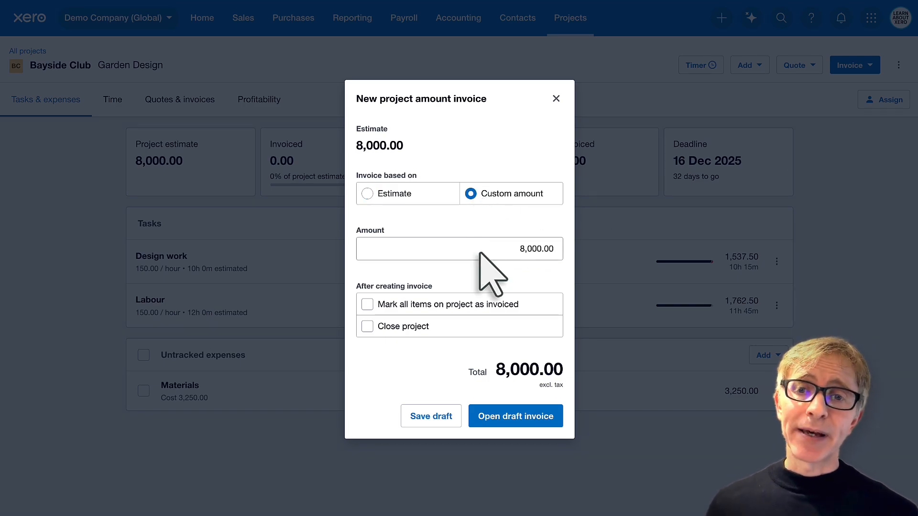
pyautogui.click(367, 193)
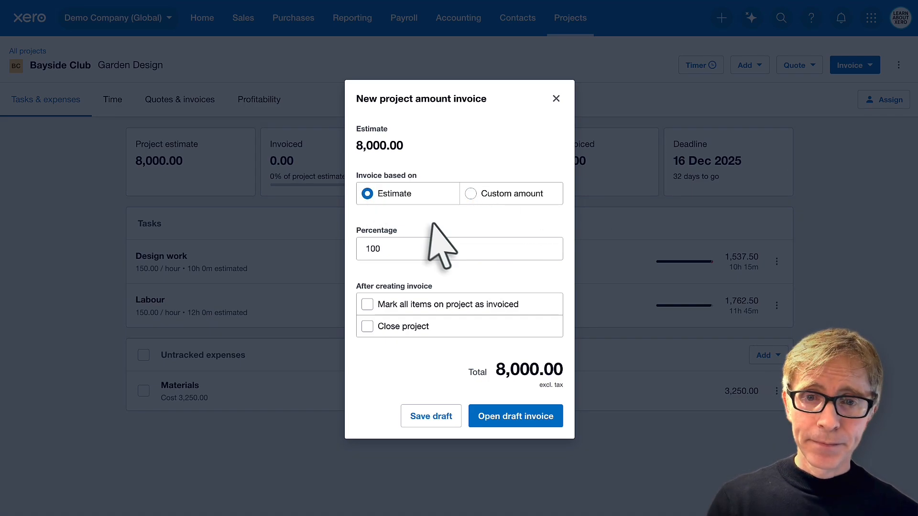
pyautogui.moveTo(530, 334)
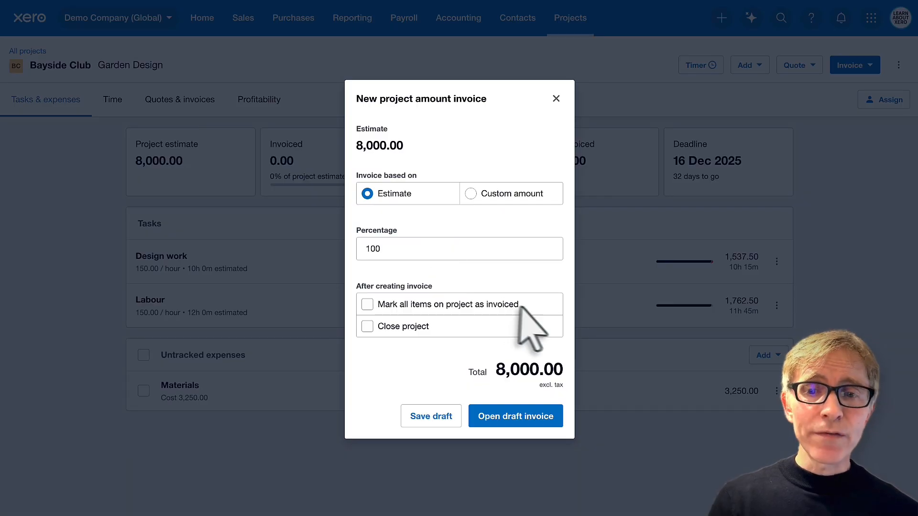
pyautogui.moveTo(535, 336)
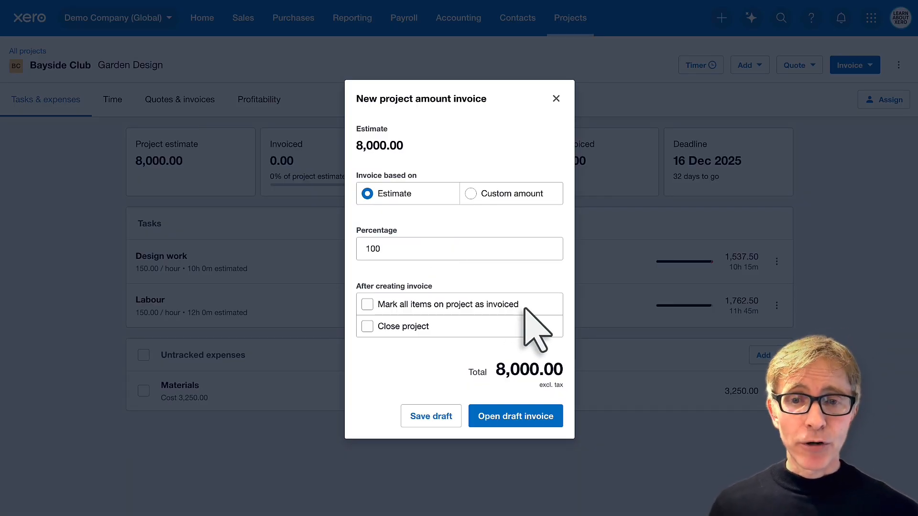
pyautogui.moveTo(463, 337)
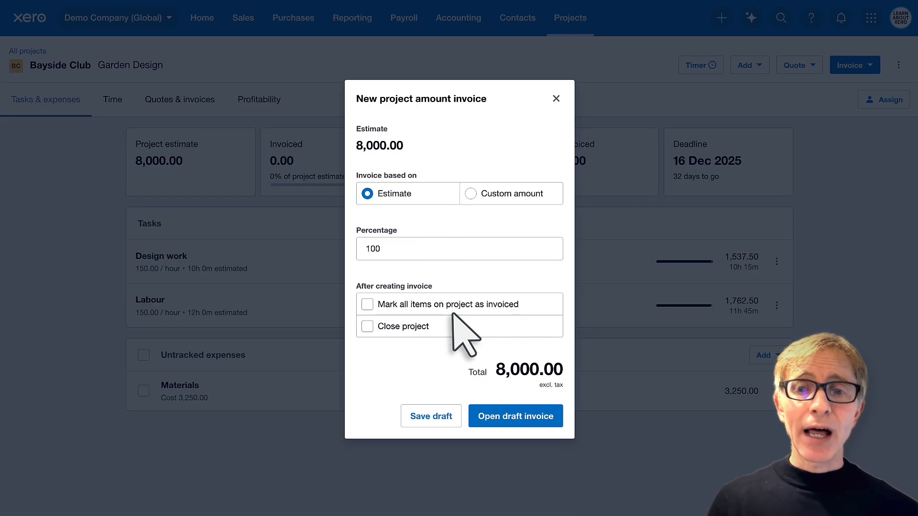
pyautogui.moveTo(450, 336)
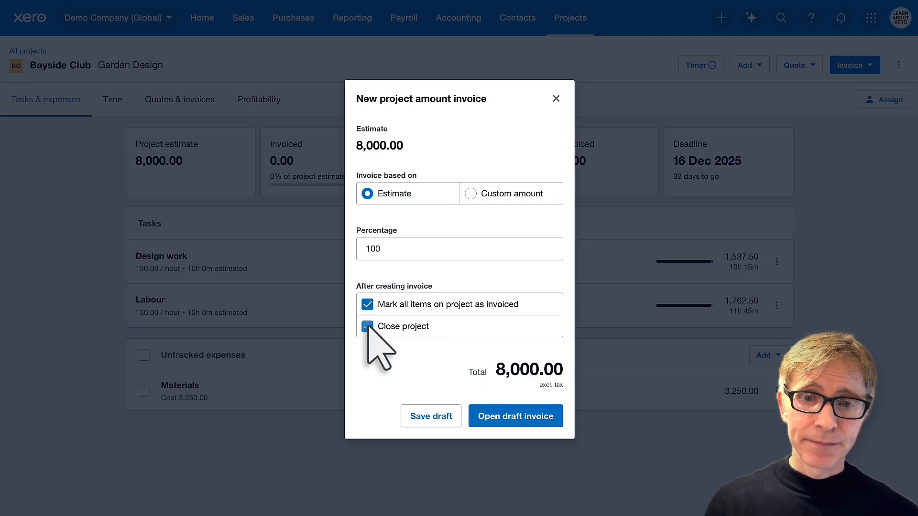
pyautogui.click(367, 326)
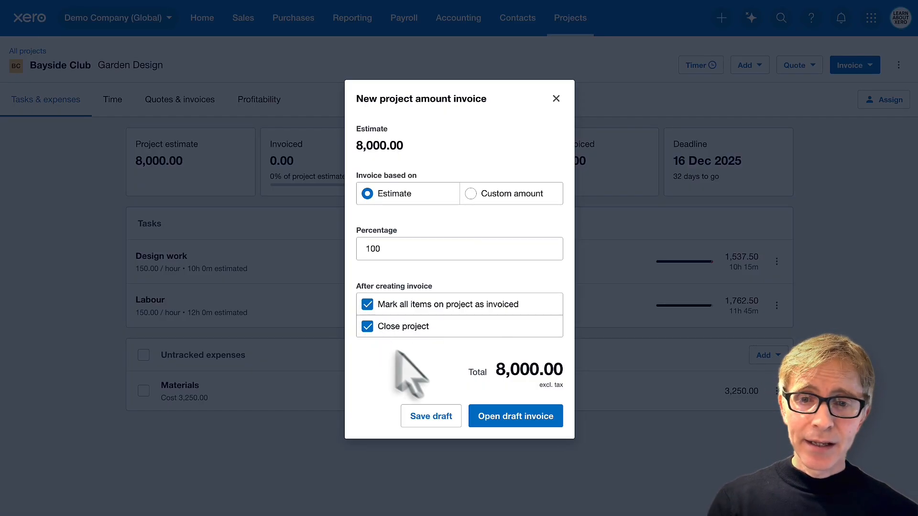
pyautogui.click(516, 415)
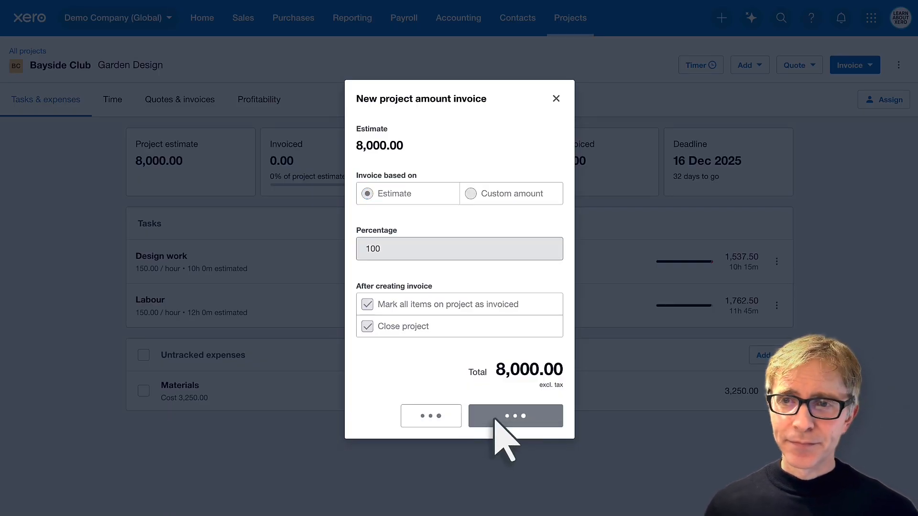
# Give INV-0031 a 5 Dec 2025 due date, code it to 200 - Sales and approve it
pyautogui.click(514, 416)
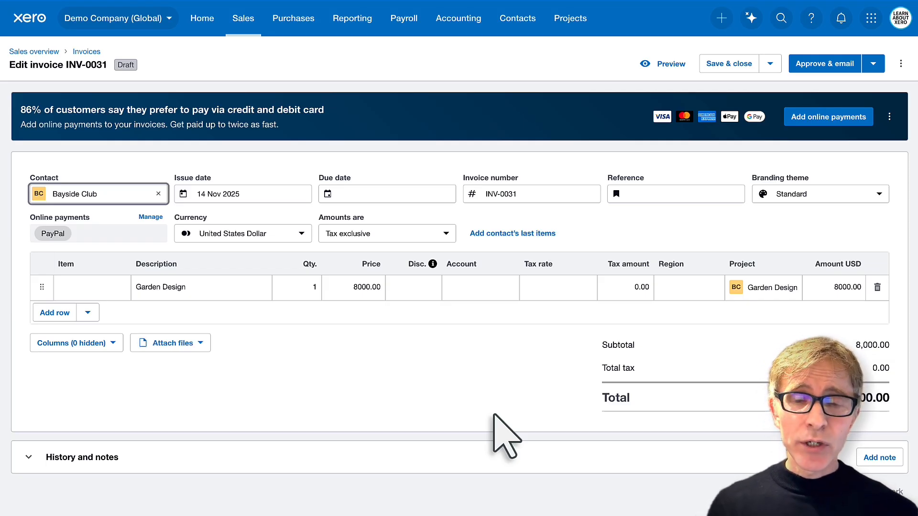
pyautogui.click(387, 194)
pyautogui.write('sales')
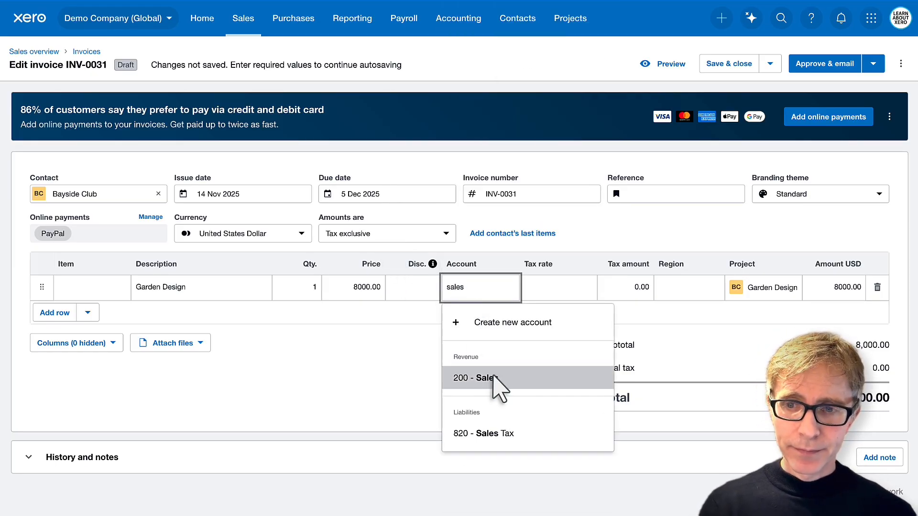
pyautogui.click(479, 378)
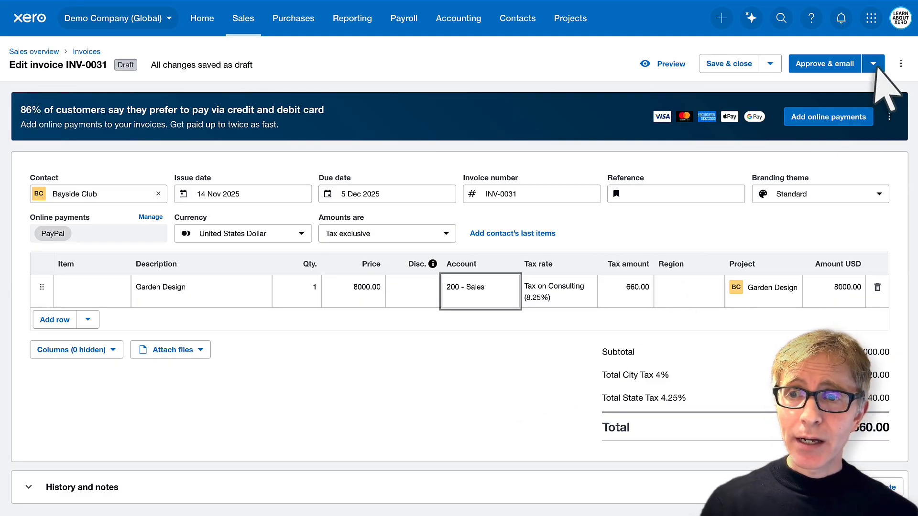
pyautogui.click(824, 63)
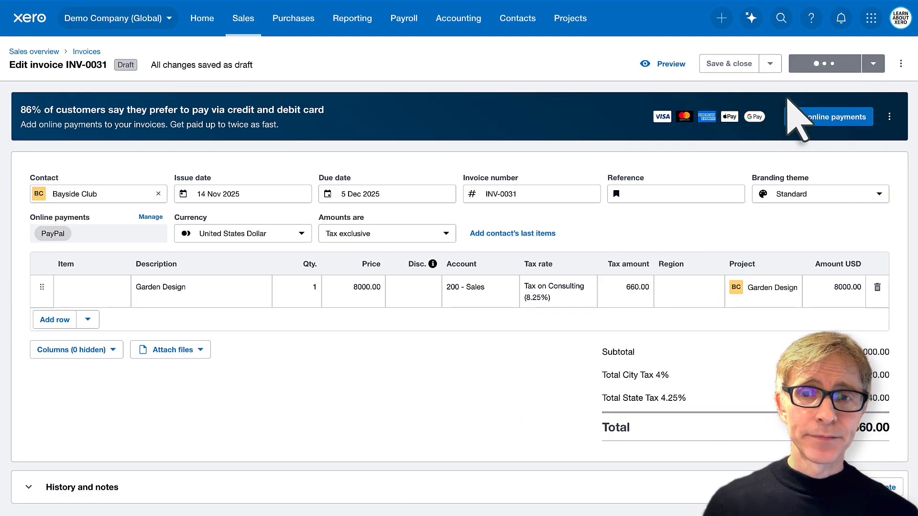
pyautogui.click(824, 63)
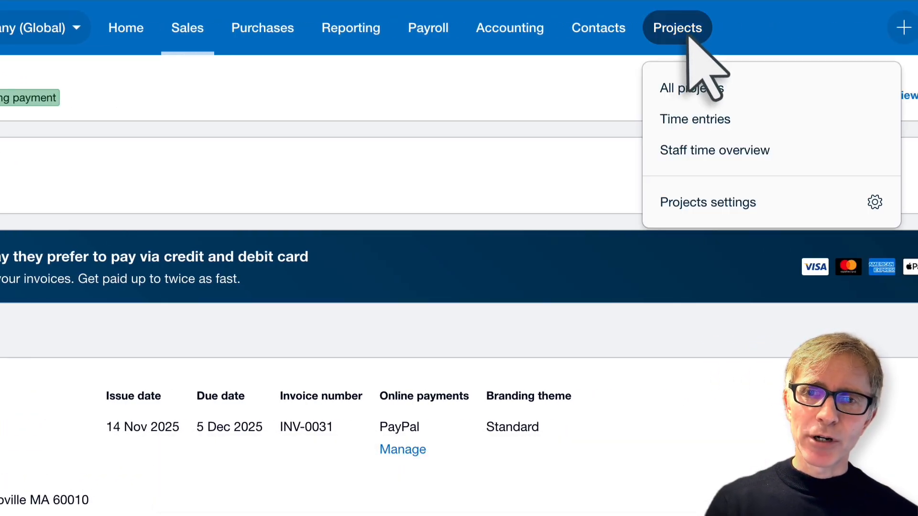
pyautogui.moveTo(691, 88)
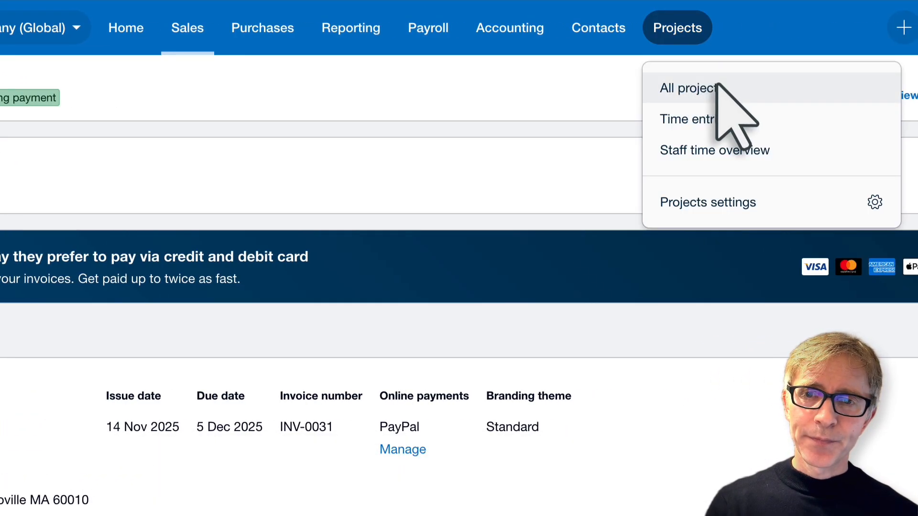
# Go to All projects and launch the Project Financials report from Reports
pyautogui.click(689, 88)
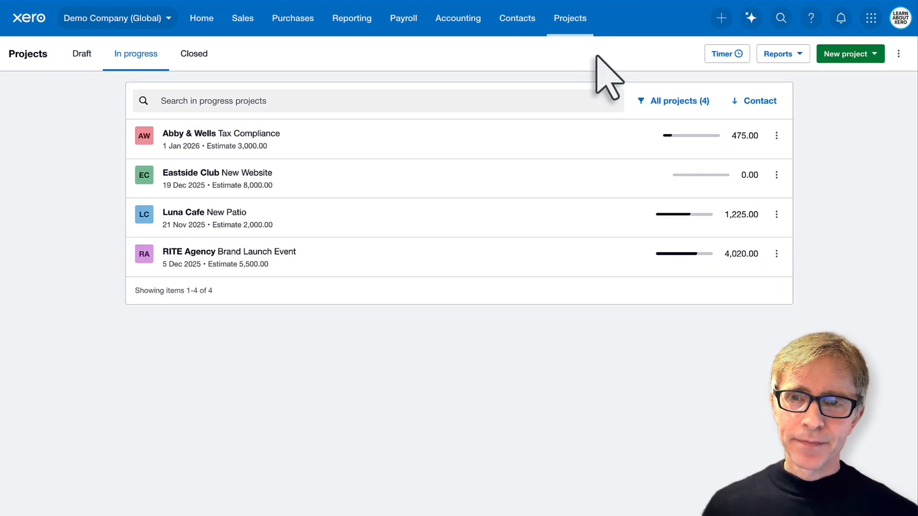
pyautogui.moveTo(711, 108)
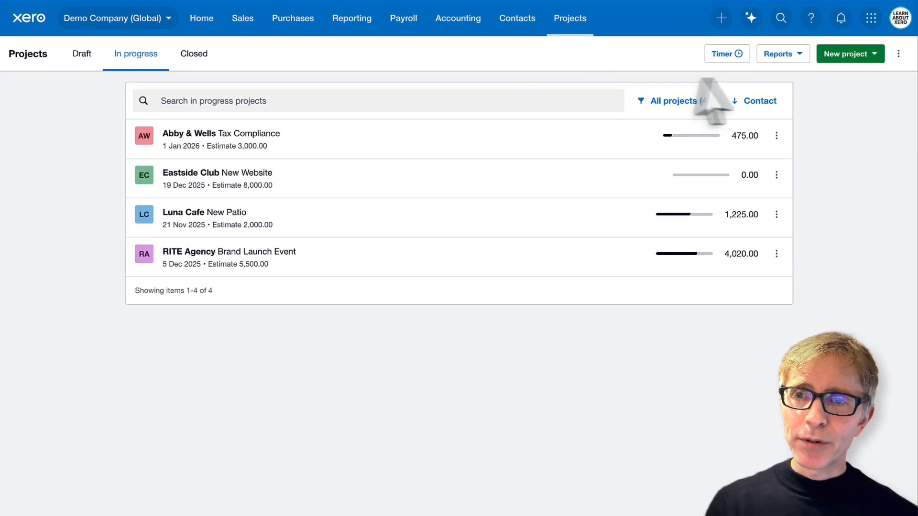
pyautogui.click(778, 53)
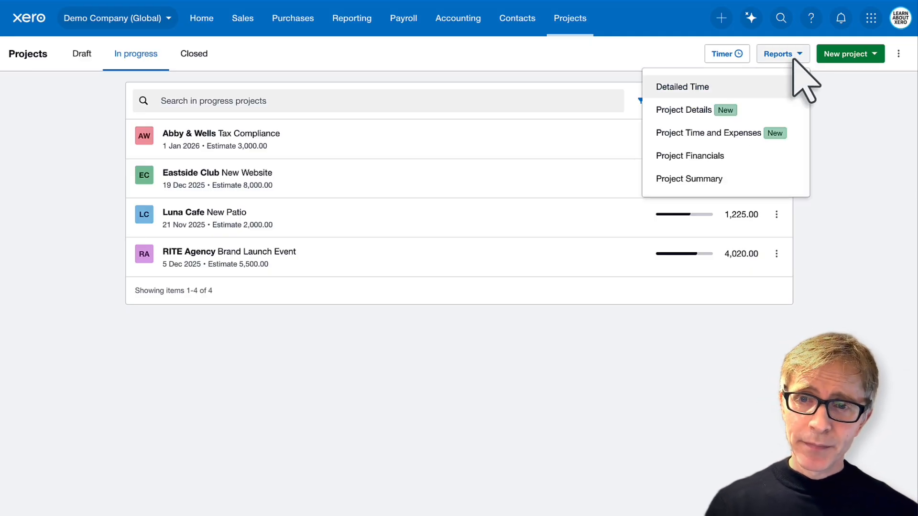
pyautogui.moveTo(707, 132)
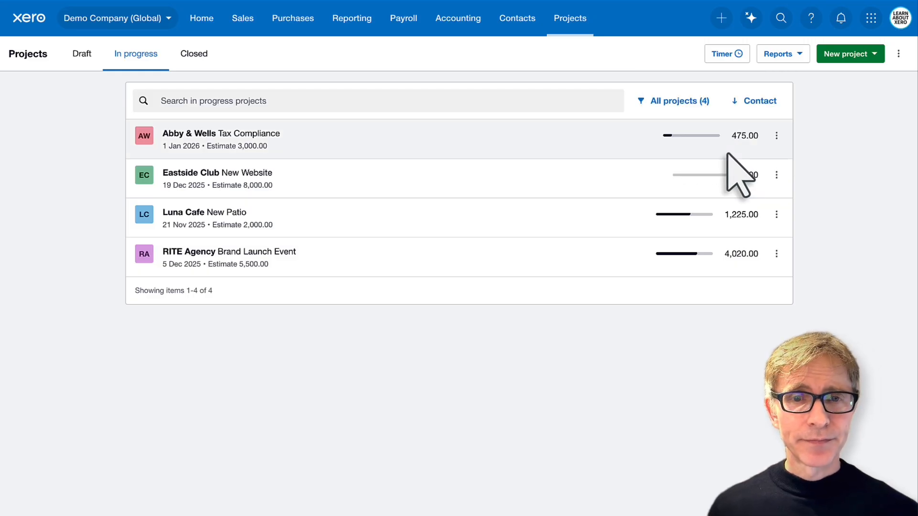
pyautogui.click(352, 18)
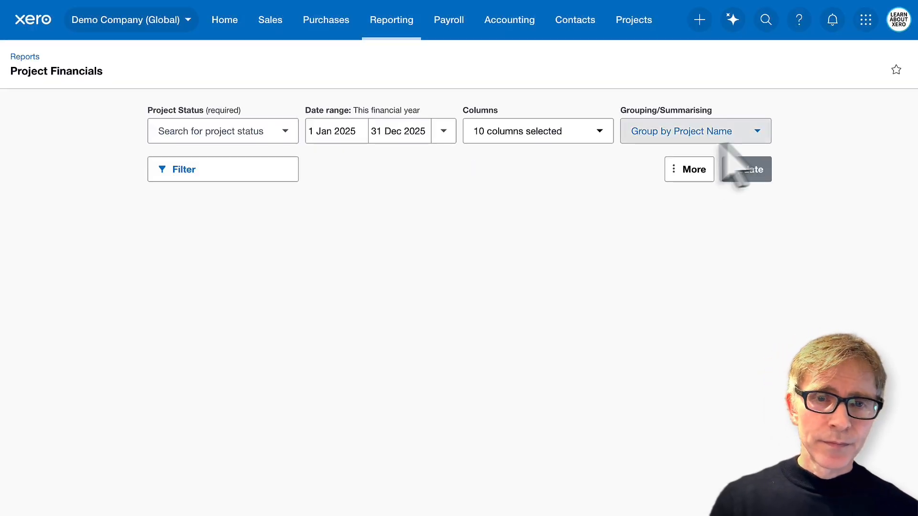
# Filter Project Status to Closed and update, showing Garden Design at 8,000.00 invoiced and 4,090.00 profit
pyautogui.click(223, 131)
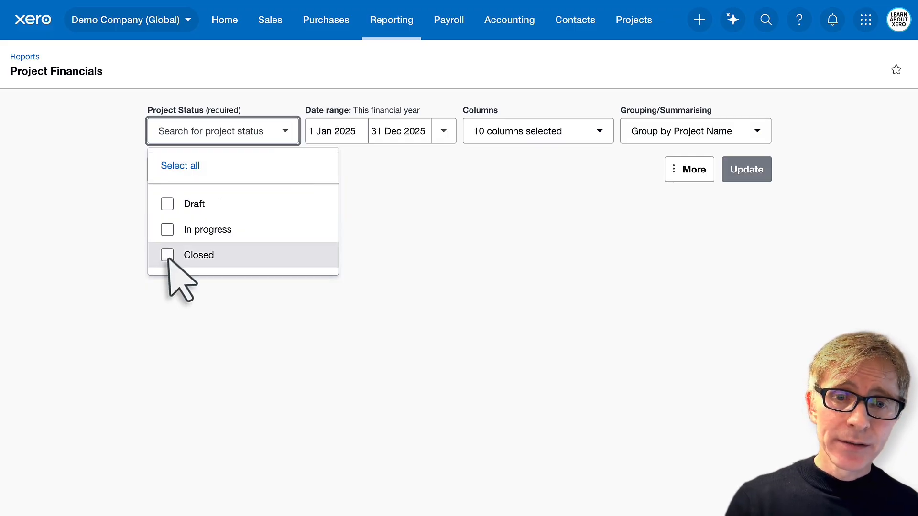
pyautogui.click(167, 254)
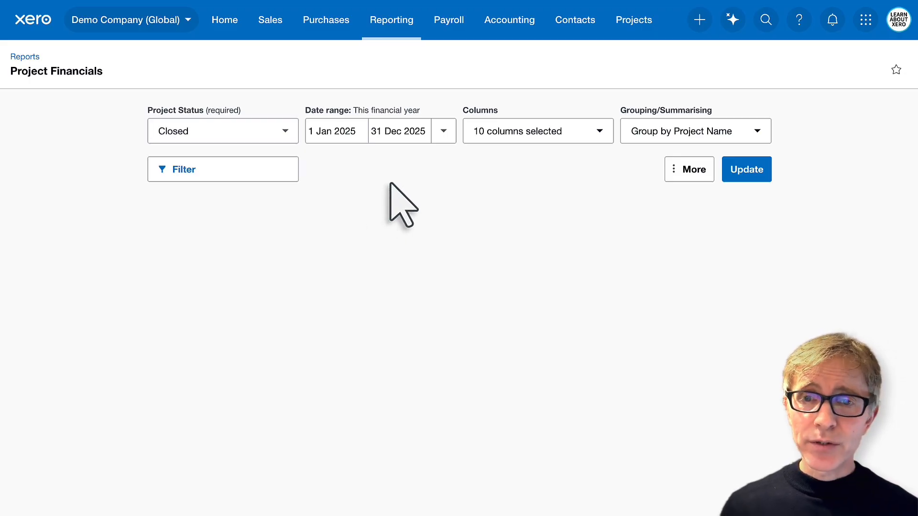
pyautogui.click(537, 131)
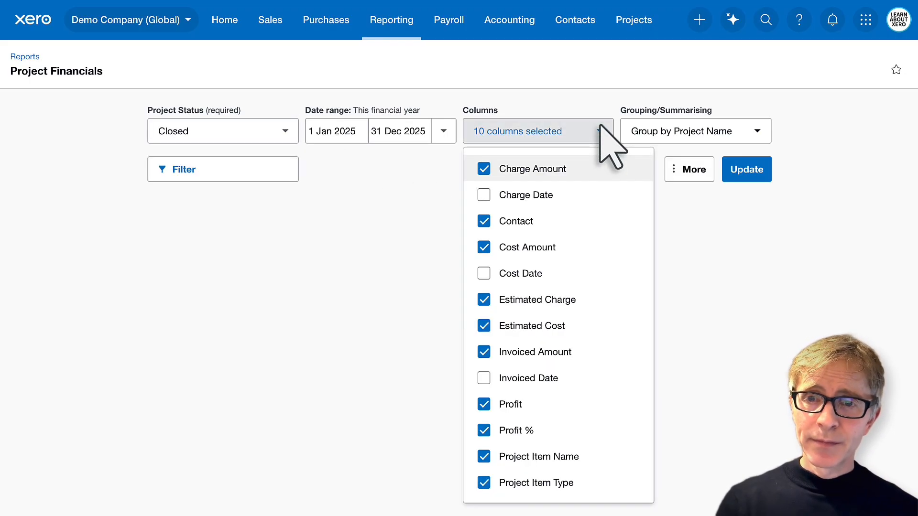
pyautogui.click(695, 131)
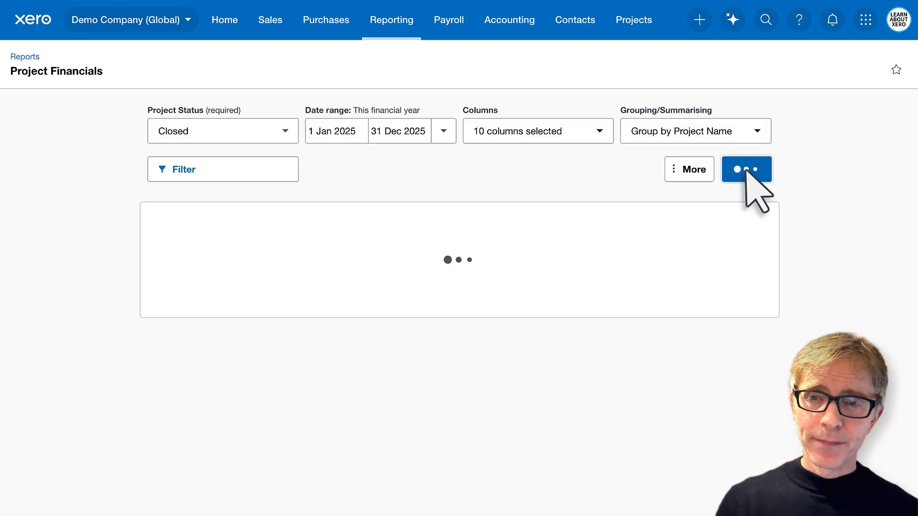
pyautogui.click(745, 169)
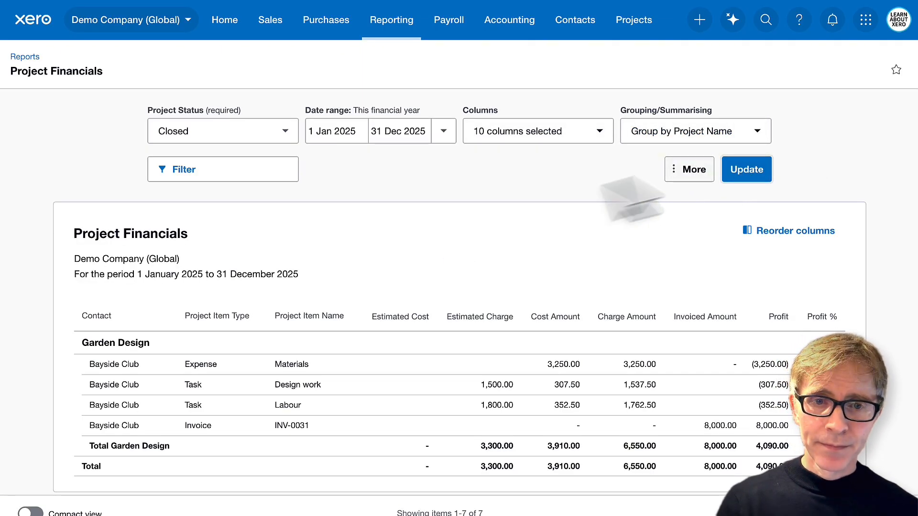
pyautogui.scroll(-3)
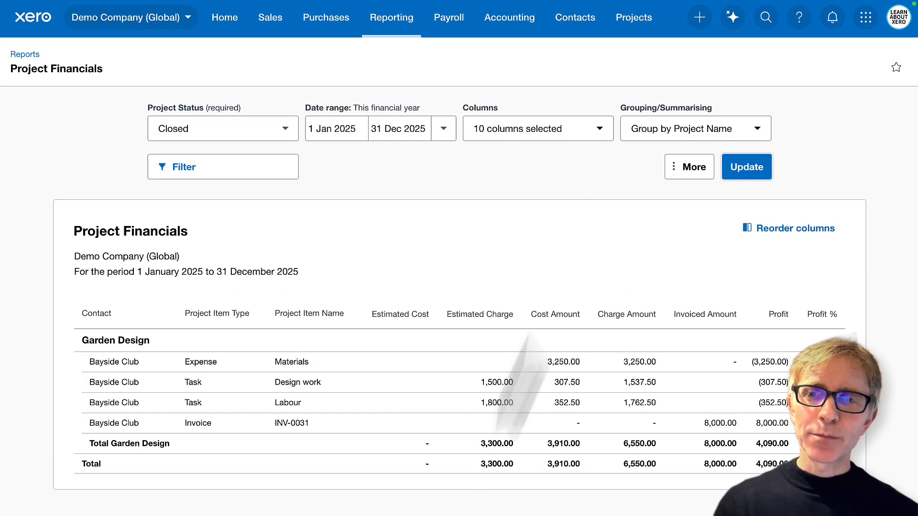
# From All projects' Closed list, go into the Bayside Club Garden Design project
pyautogui.click(632, 17)
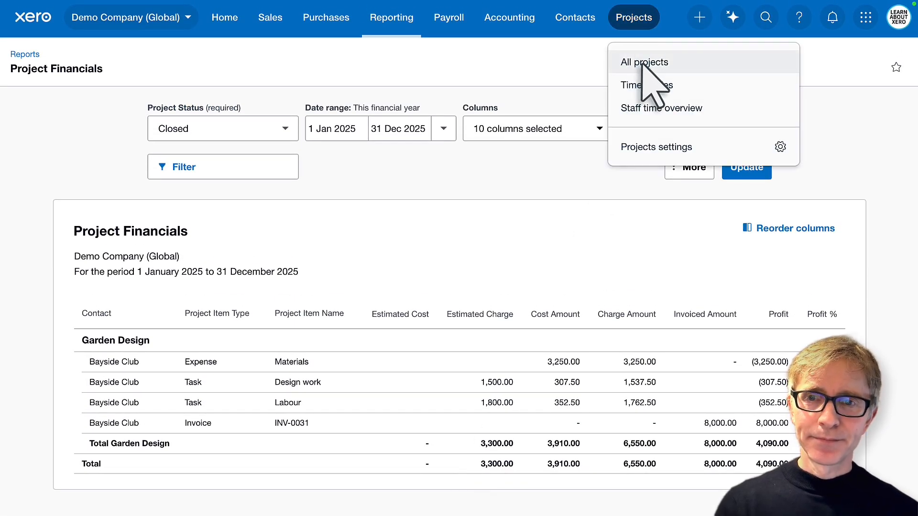
pyautogui.click(643, 63)
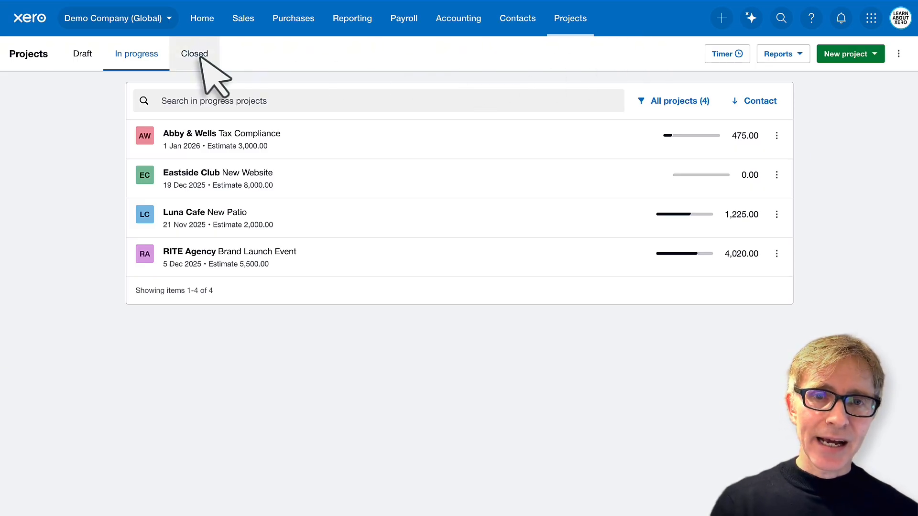
pyautogui.click(194, 53)
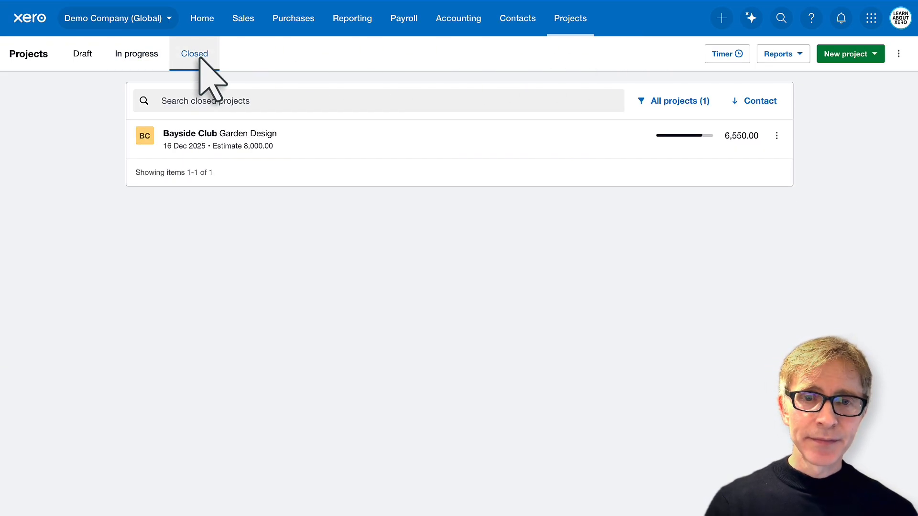
pyautogui.click(220, 133)
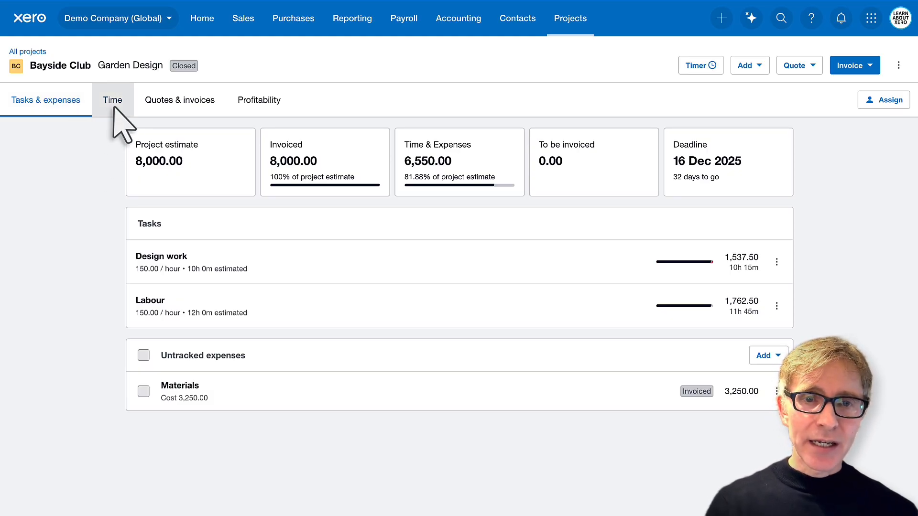
# Check Time, Quotes & invoices and Profitability, showing 3,100.00 profit on 8,000.00 invoiced at 38.8% margin
pyautogui.click(113, 99)
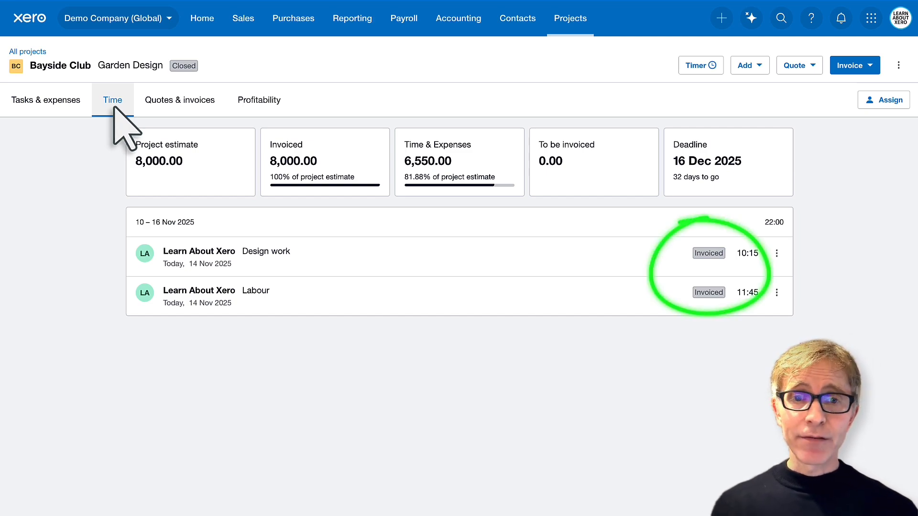
pyautogui.click(180, 99)
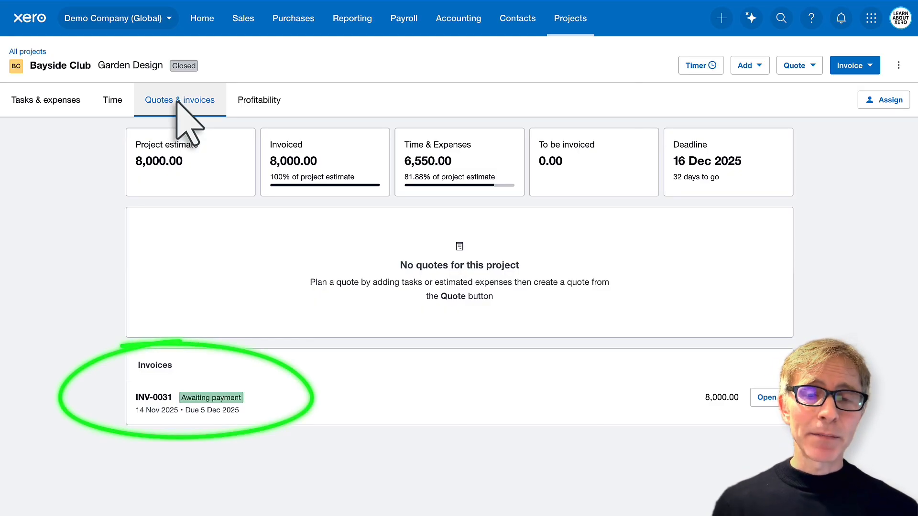
pyautogui.click(259, 99)
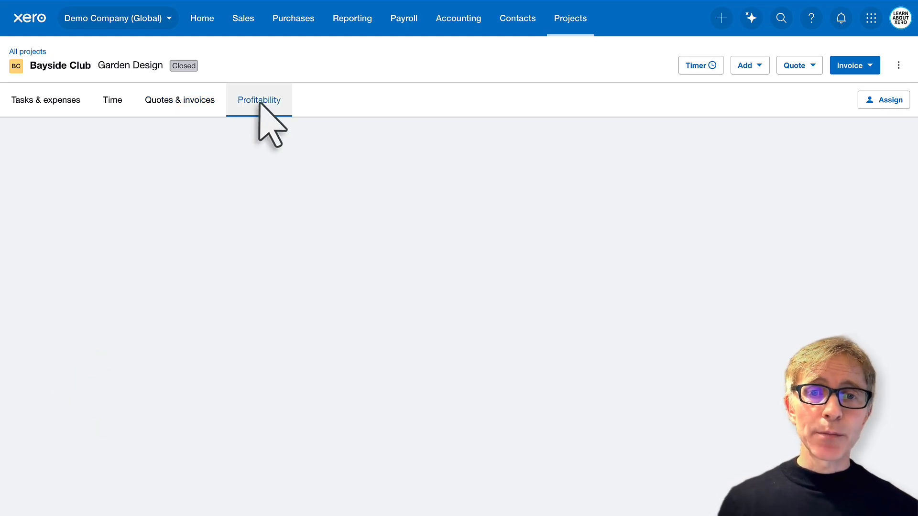
pyautogui.click(259, 100)
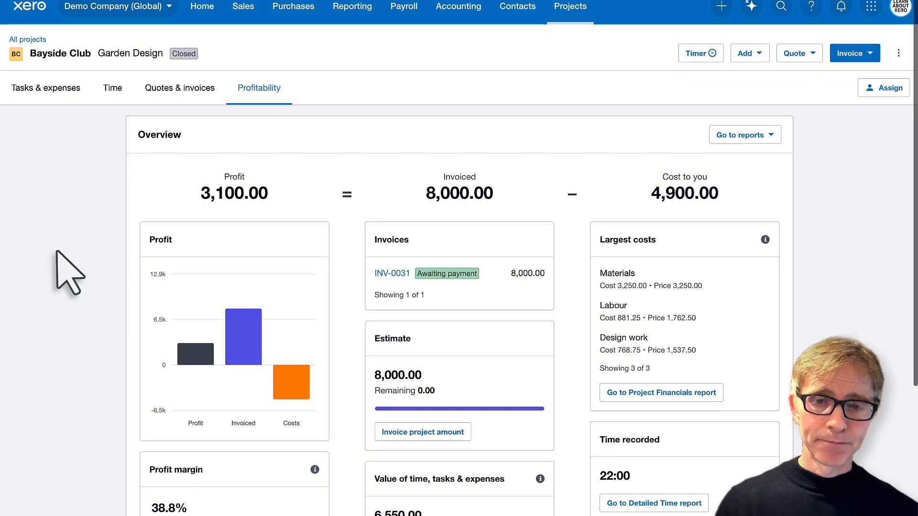
pyautogui.scroll(-3)
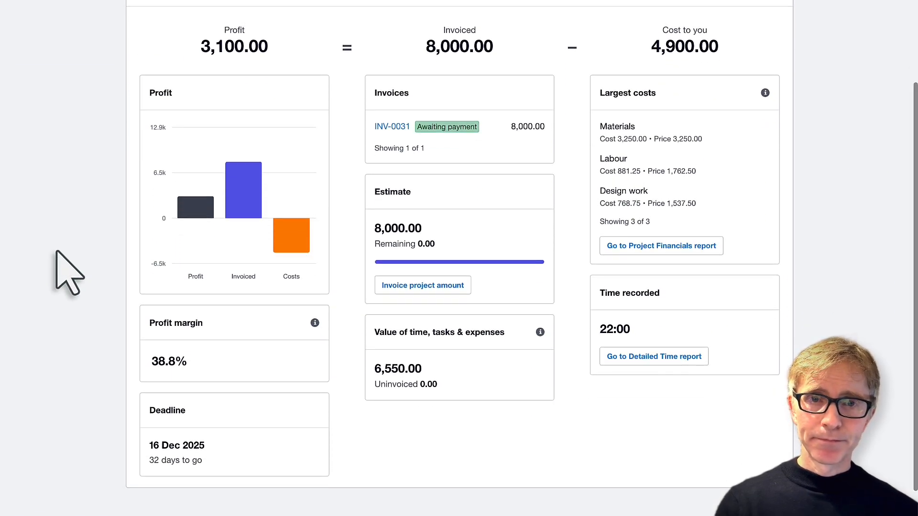